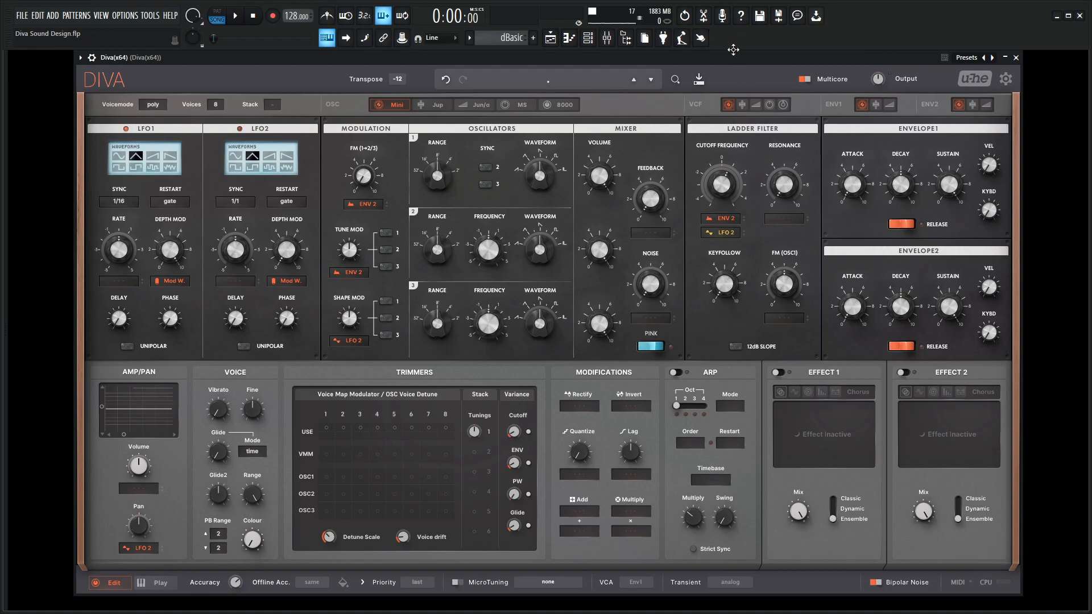
# Step: Switch envelope 1 to the Digital model with decay around 50 and a shorter release near 20
pyautogui.click(597, 82)
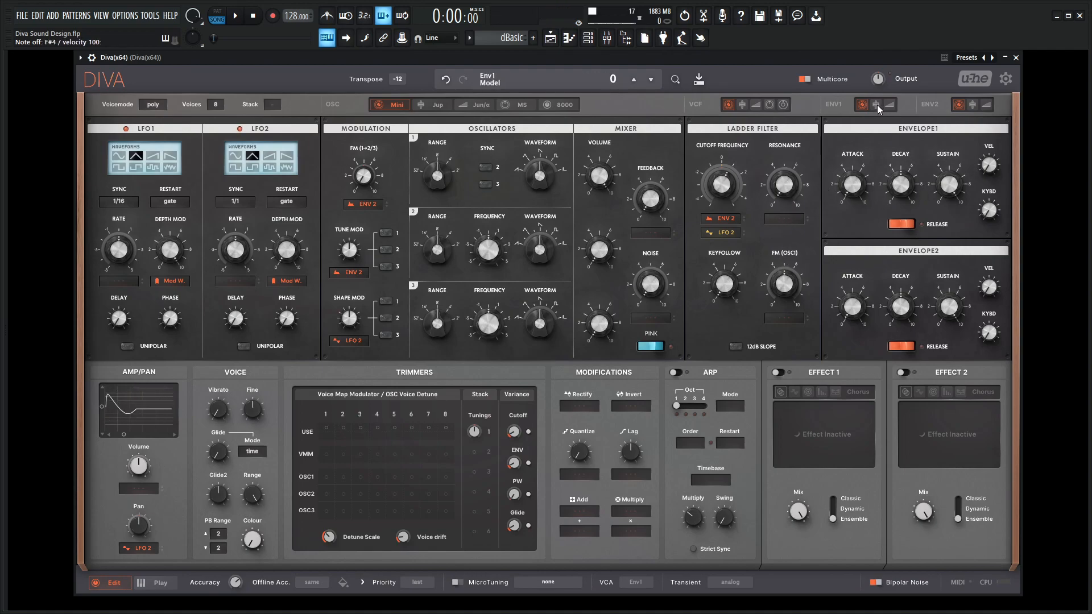
pyautogui.click(877, 104)
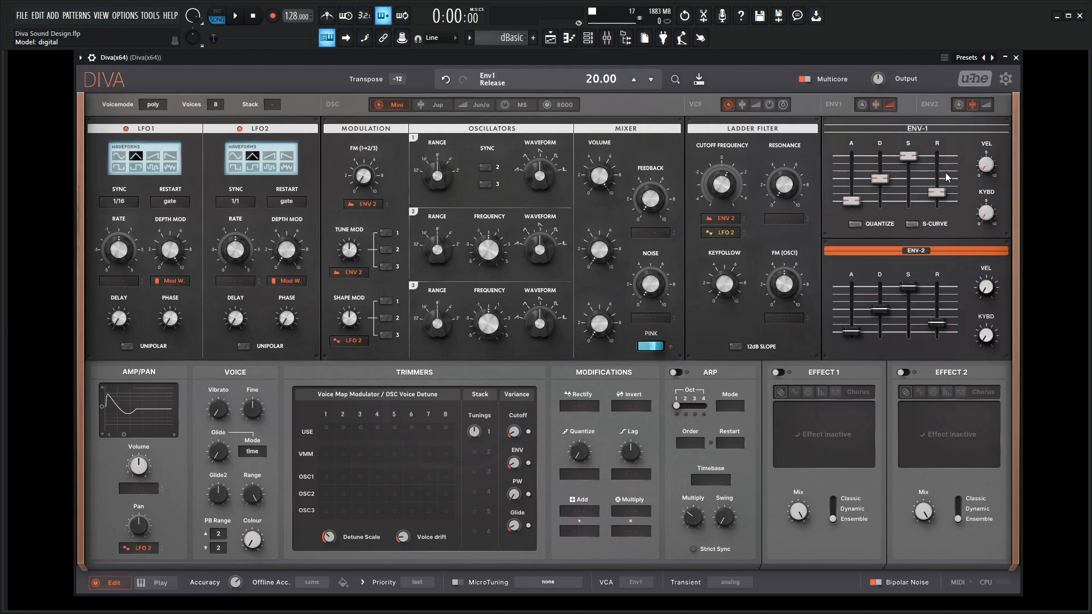
pyautogui.moveTo(879, 184); pyautogui.dragTo(879, 167)
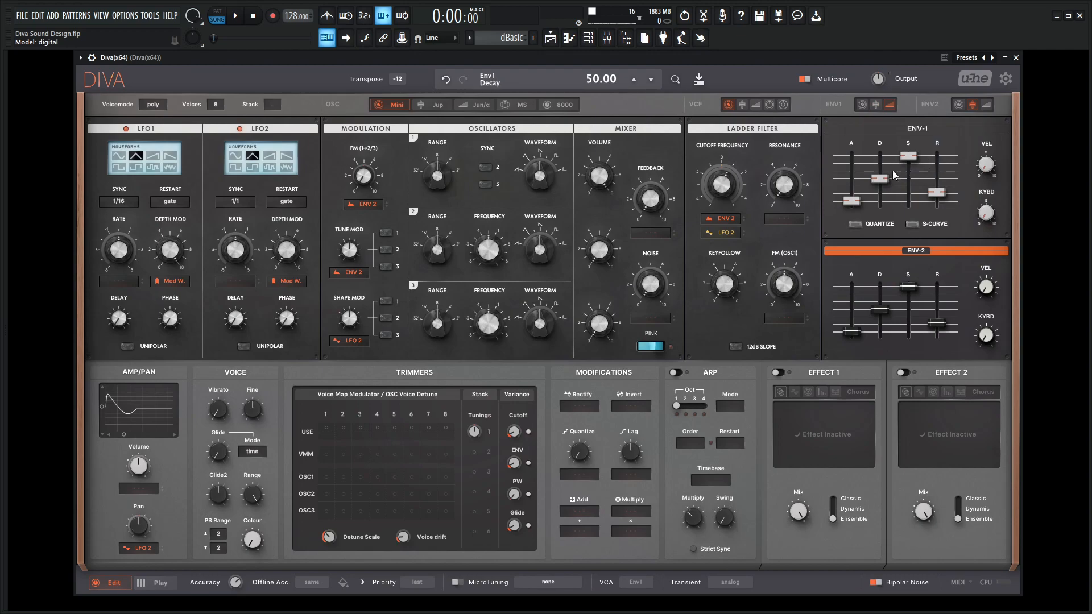
pyautogui.moveTo(907, 174); pyautogui.dragTo(908, 157)
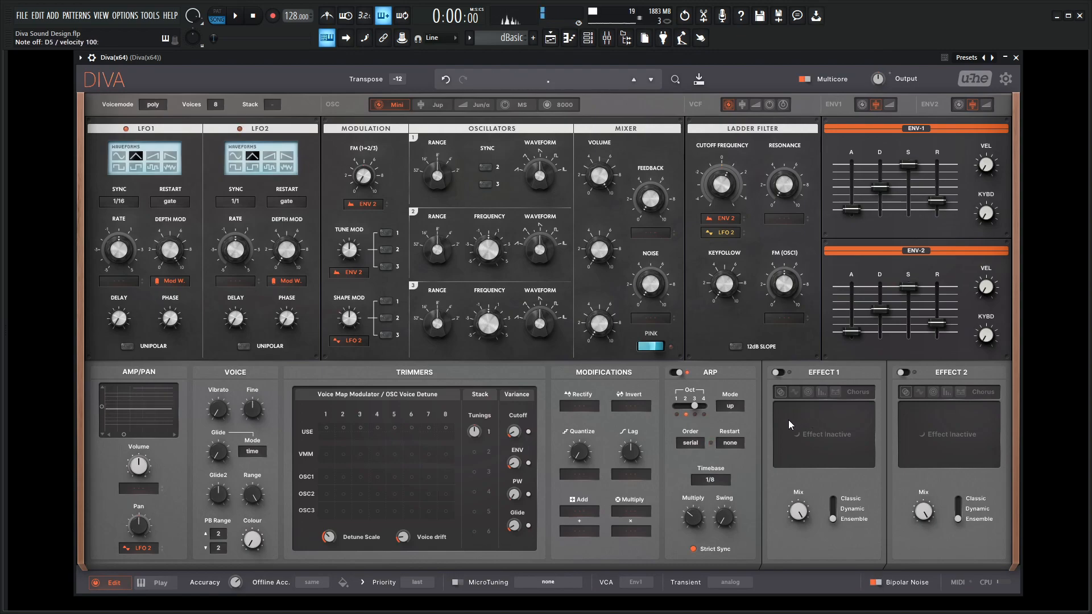
# Step: Set the arpeggiator timebase to 1/16 and trim envelope 1's decay to about 45
pyautogui.click(693, 404)
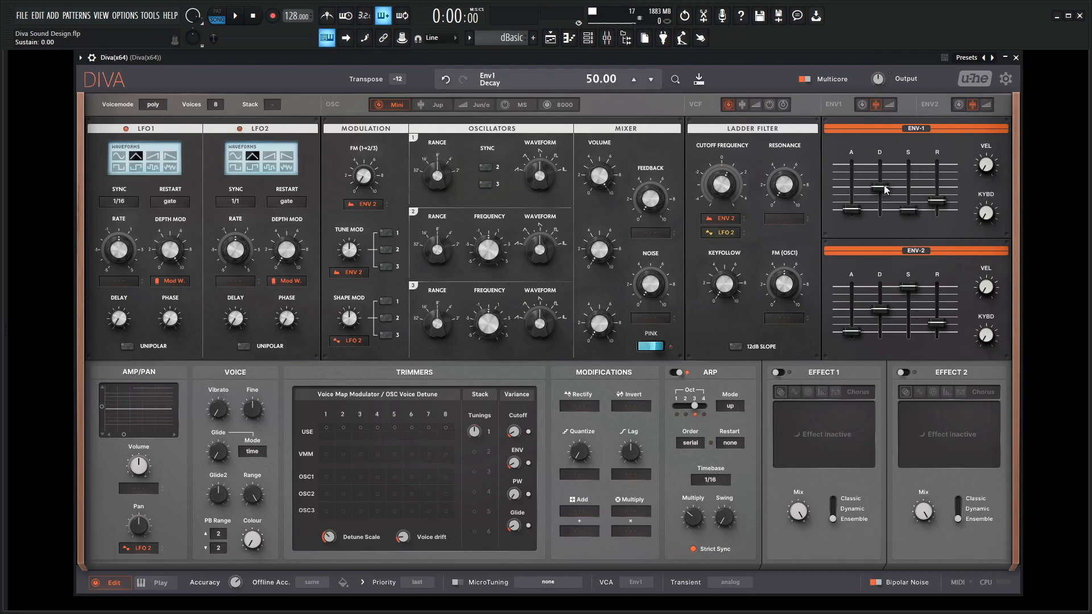
pyautogui.moveTo(879, 191); pyautogui.dragTo(879, 187)
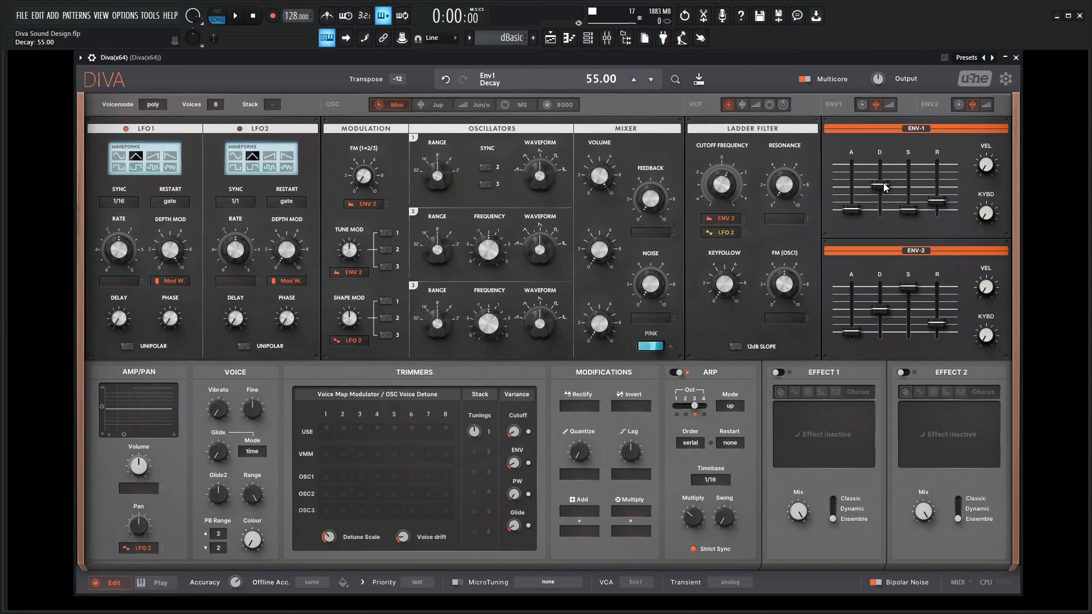
pyautogui.moveTo(879, 184); pyautogui.dragTo(879, 194)
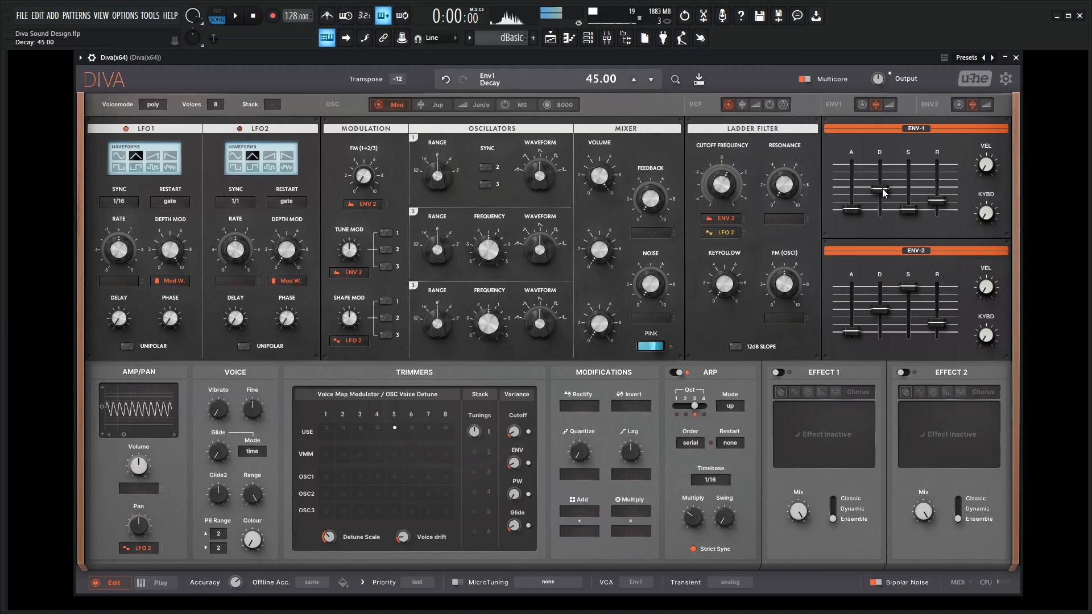
pyautogui.moveTo(879, 190); pyautogui.dragTo(879, 196)
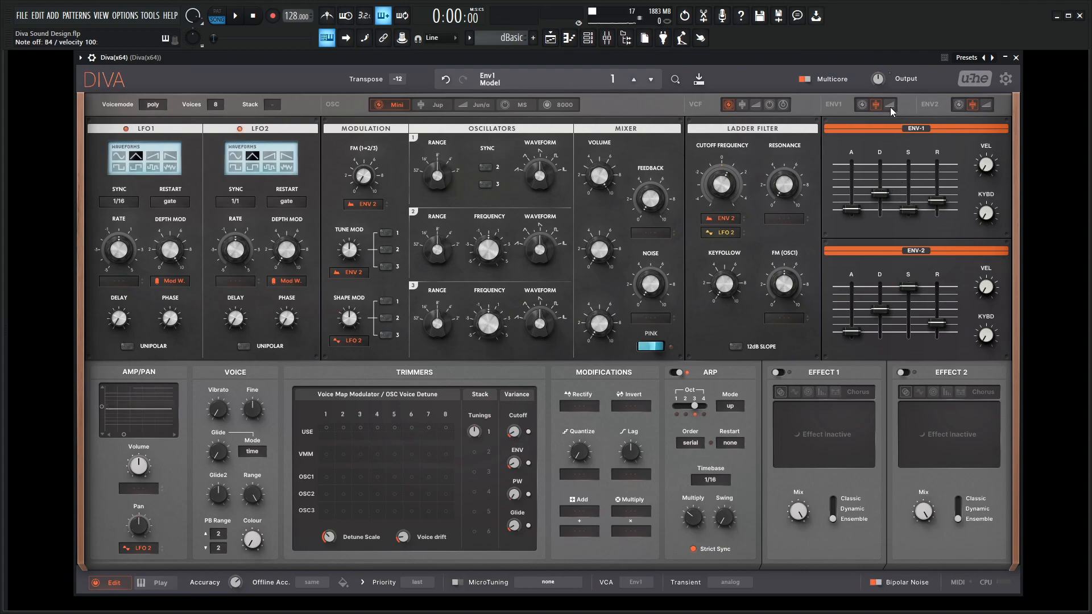
pyautogui.moveTo(892, 111)
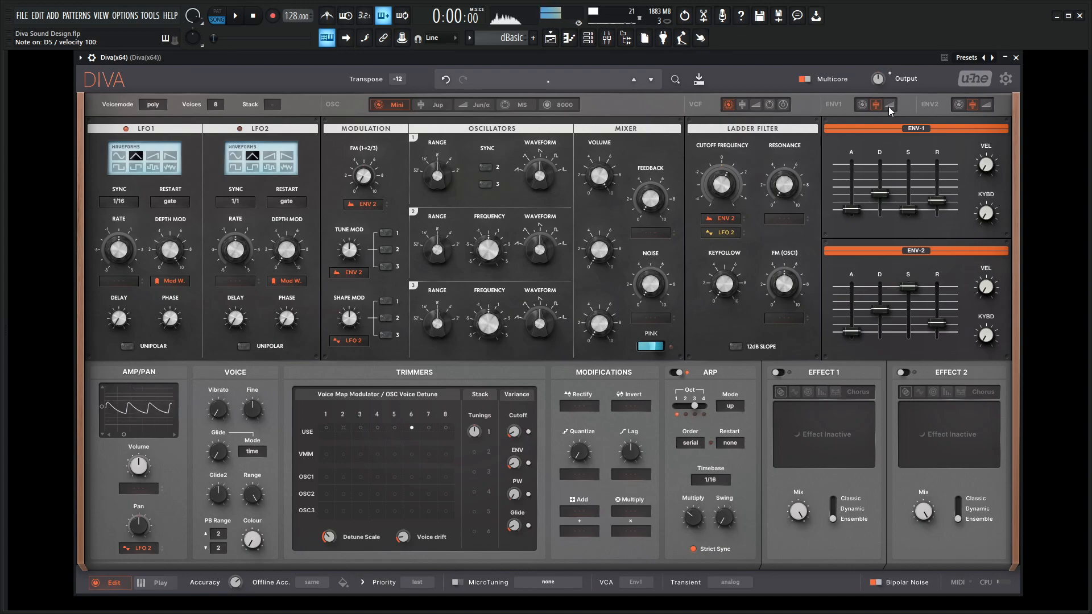
# Step: Enable the S-Curve option on envelope 1
pyautogui.click(888, 105)
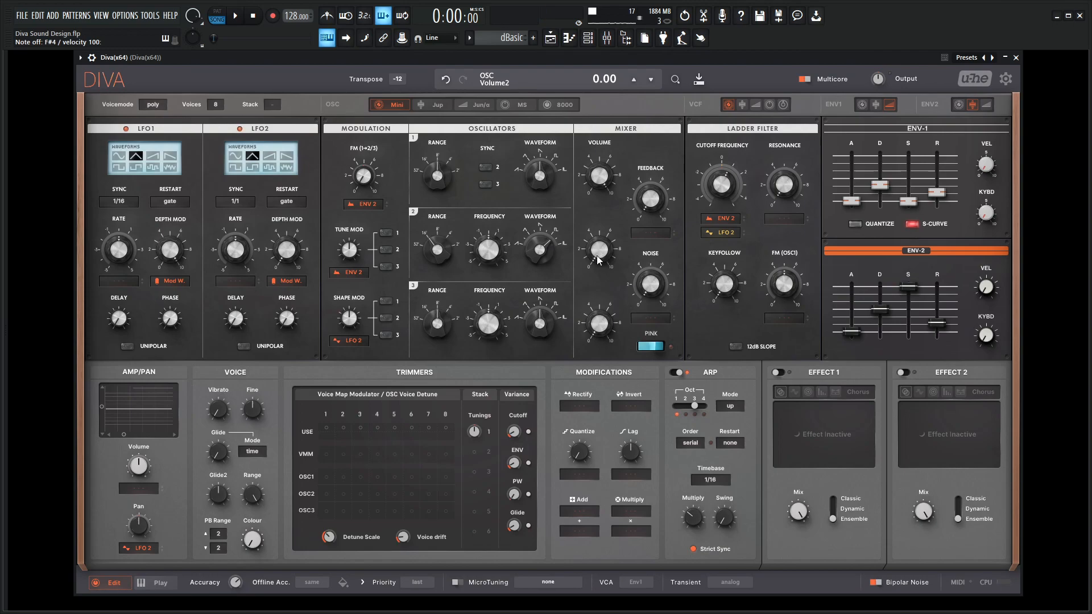
# Step: Turn oscillator 2's mixer volume fully down to 0
pyautogui.moveTo(597, 250); pyautogui.dragTo(597, 223)
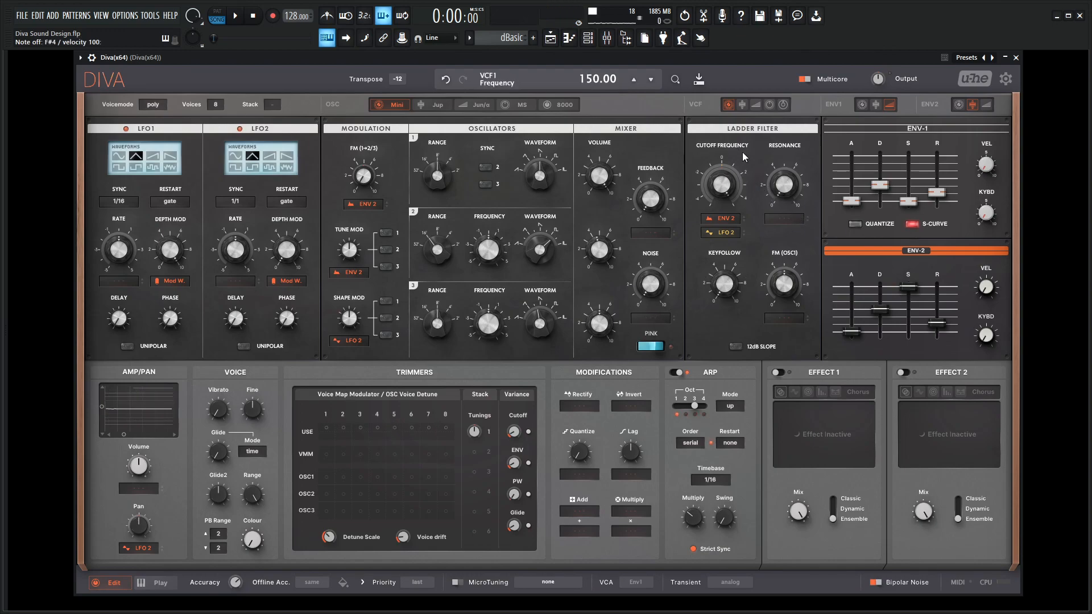
# Step: Lower the ladder filter cutoff and give envelope 2 zero sustain and a release around 23
pyautogui.moveTo(721, 182); pyautogui.dragTo(732, 259)
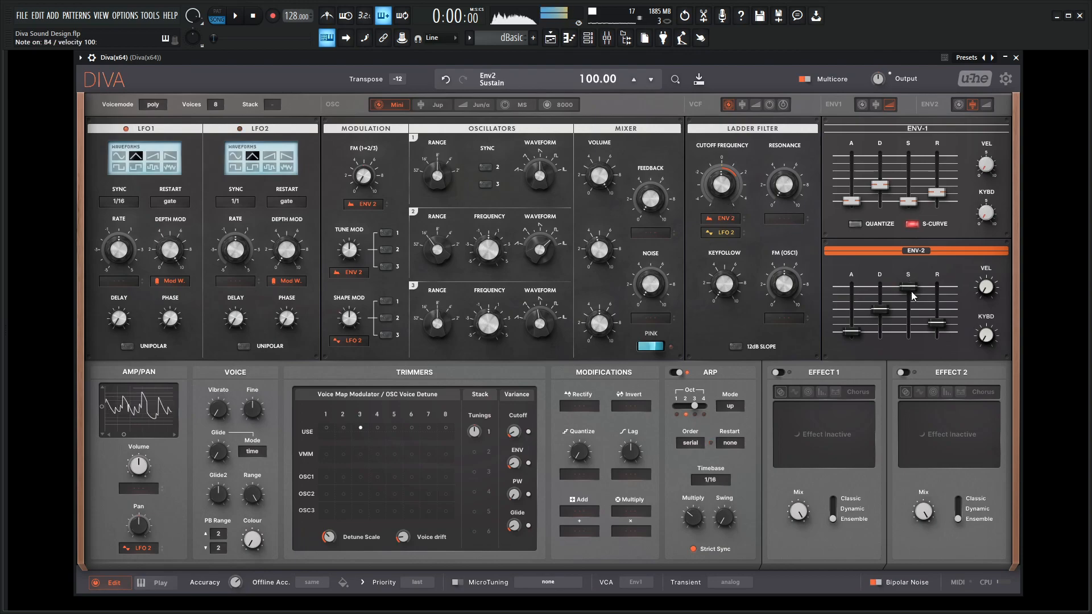
pyautogui.moveTo(879, 292); pyautogui.dragTo(879, 317)
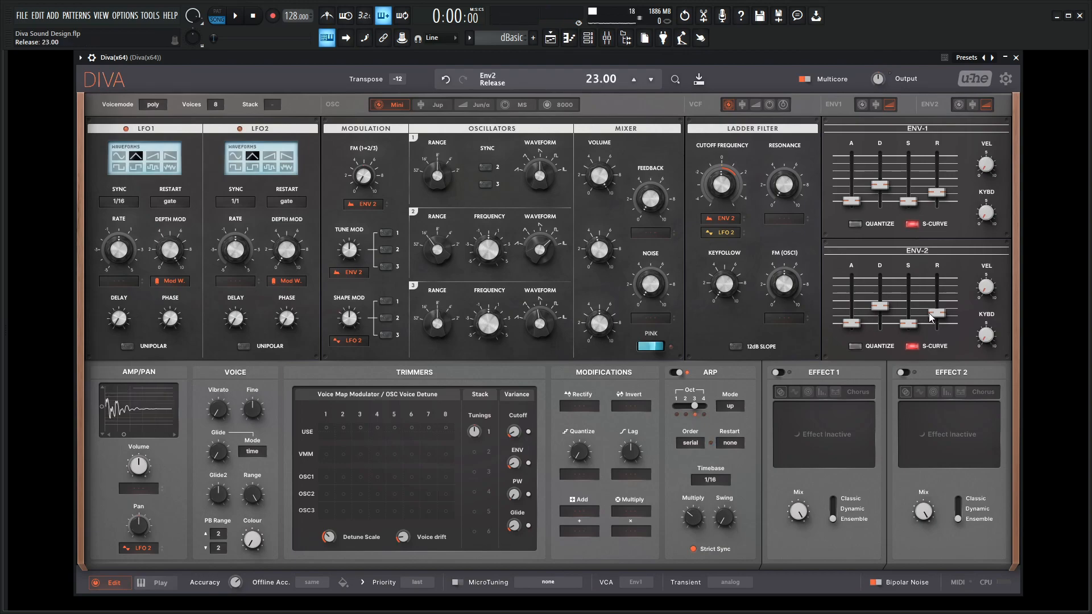
pyautogui.moveTo(935, 321); pyautogui.dragTo(936, 306)
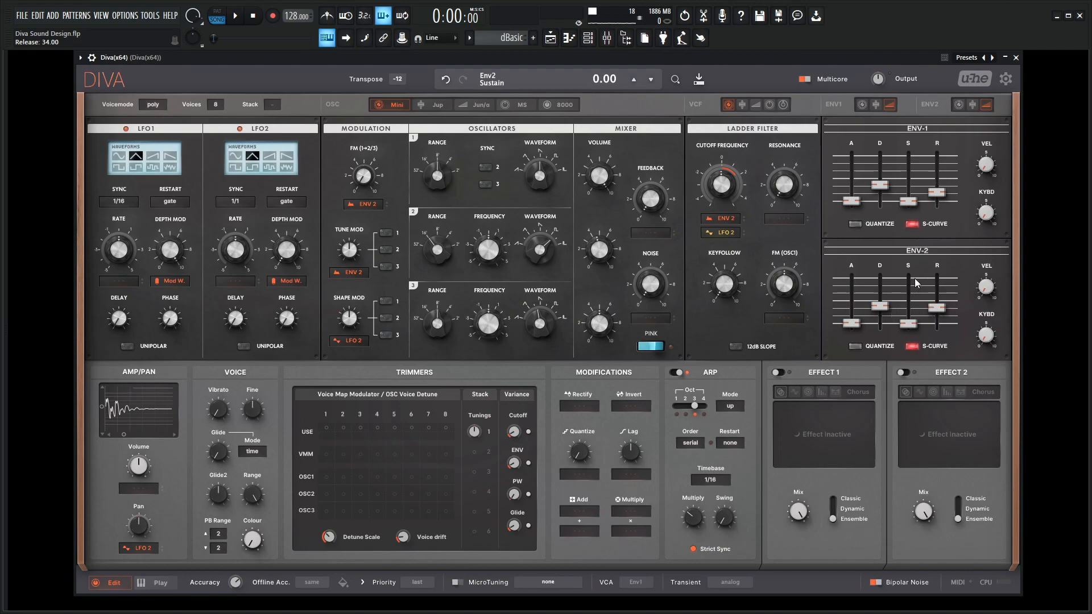
pyautogui.moveTo(936, 204); pyautogui.dragTo(936, 184)
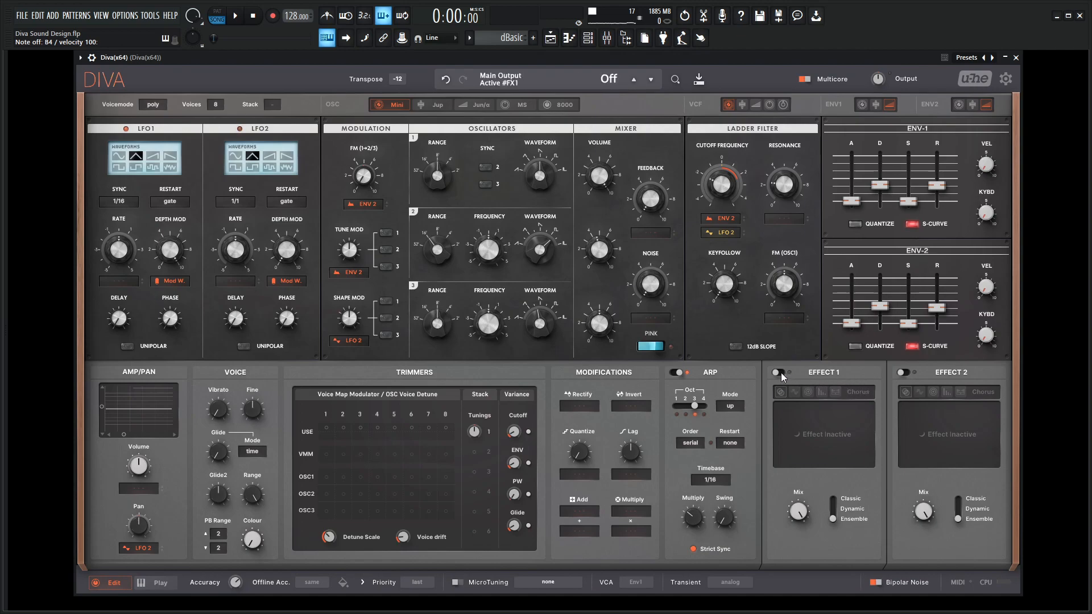
# Step: Activate effect slot 1 as a chorus, change its mode and set its rate to about 28
pyautogui.click(778, 371)
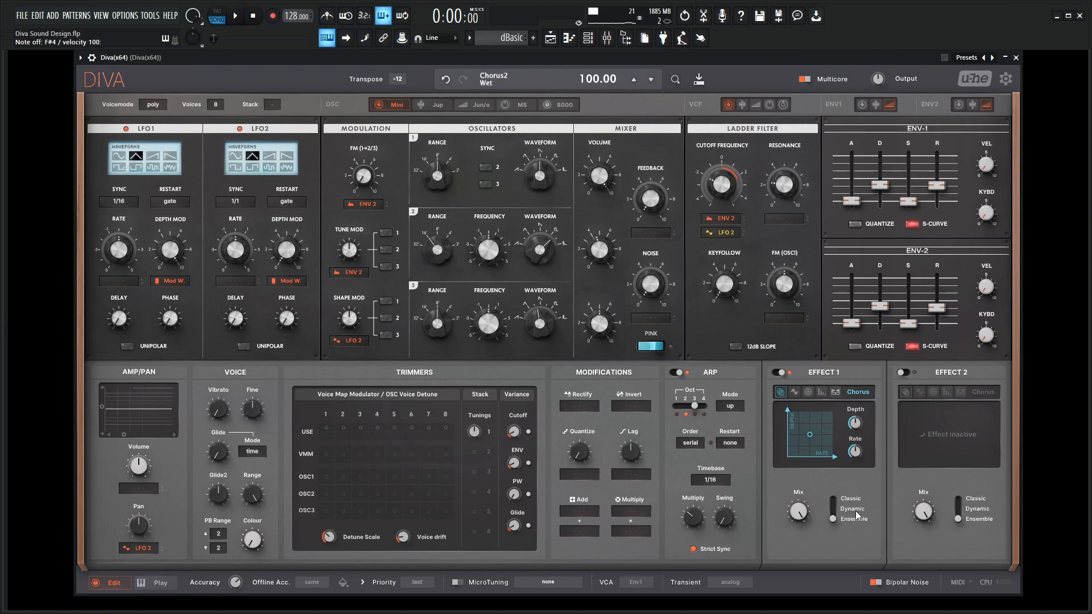
pyautogui.click(833, 498)
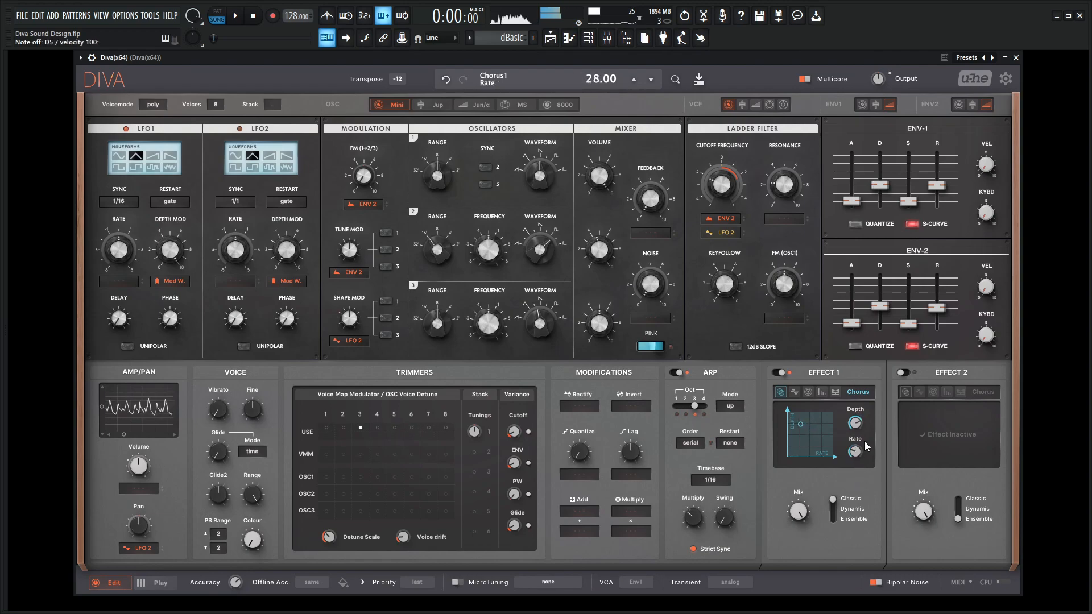
pyautogui.moveTo(854, 452); pyautogui.dragTo(856, 459)
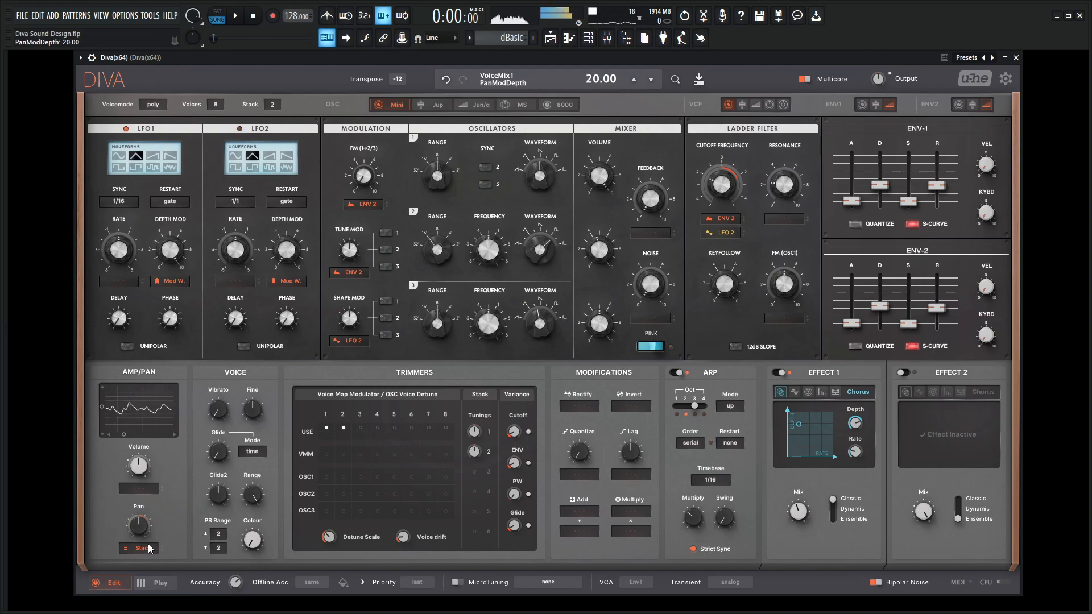
# Step: Set the stack pan modulation depth to 20 so stacked voices spread across the field
pyautogui.moveTo(138, 525); pyautogui.dragTo(145, 519)
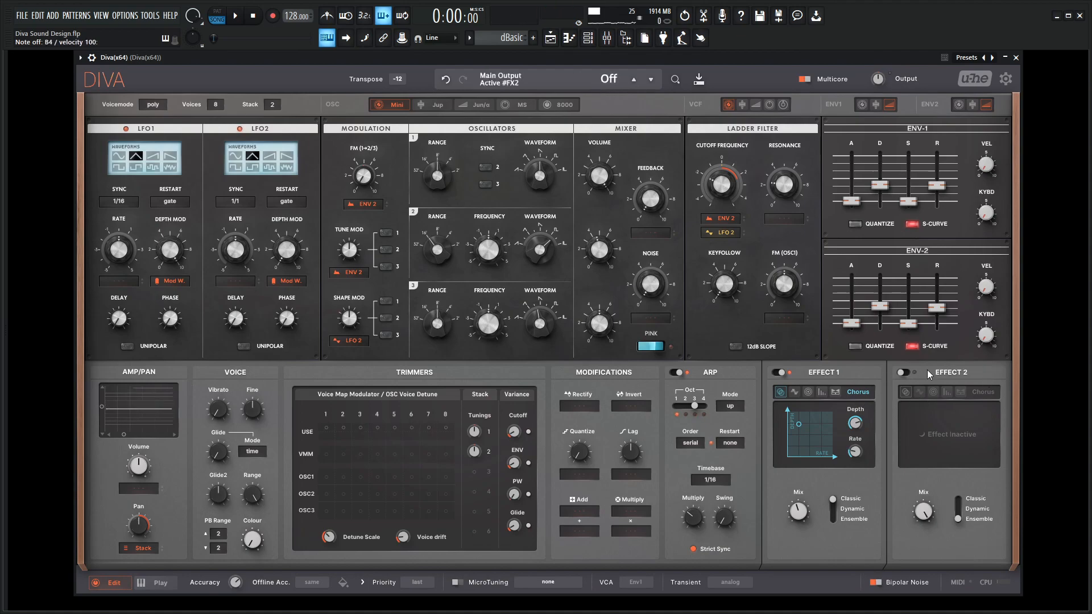
# Step: Activate Diva's second effect slot for the delay
pyautogui.click(901, 372)
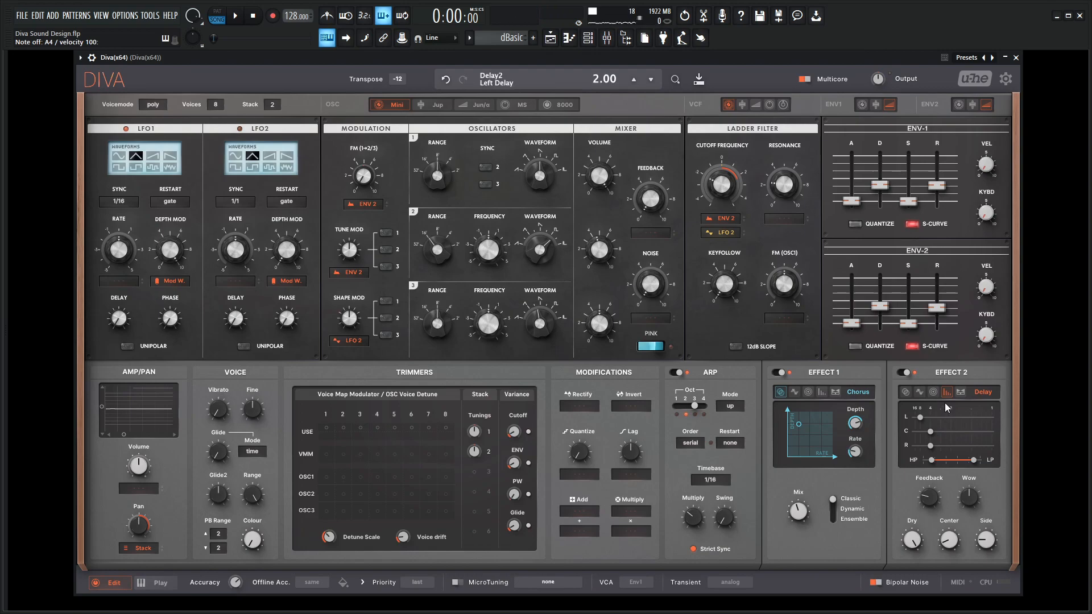
pyautogui.moveTo(947, 407)
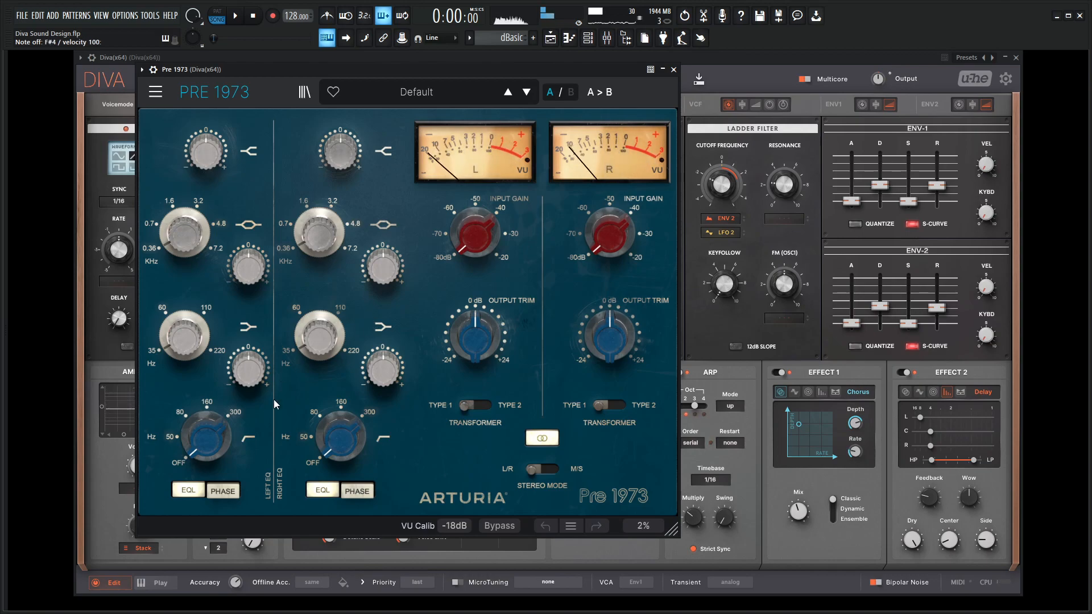
# Step: Adjust the left channel's high band, raise its low-shelf frequency near 70 Hz and tweak the shelf gain
pyautogui.moveTo(203, 436); pyautogui.dragTo(203, 417)
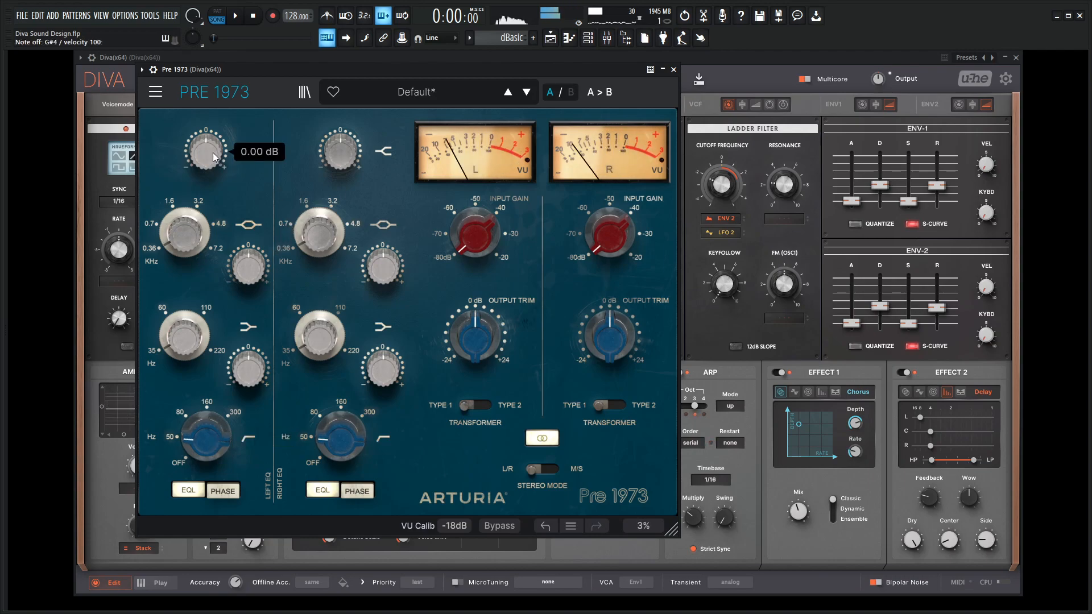
pyautogui.moveTo(203, 151); pyautogui.dragTo(209, 139)
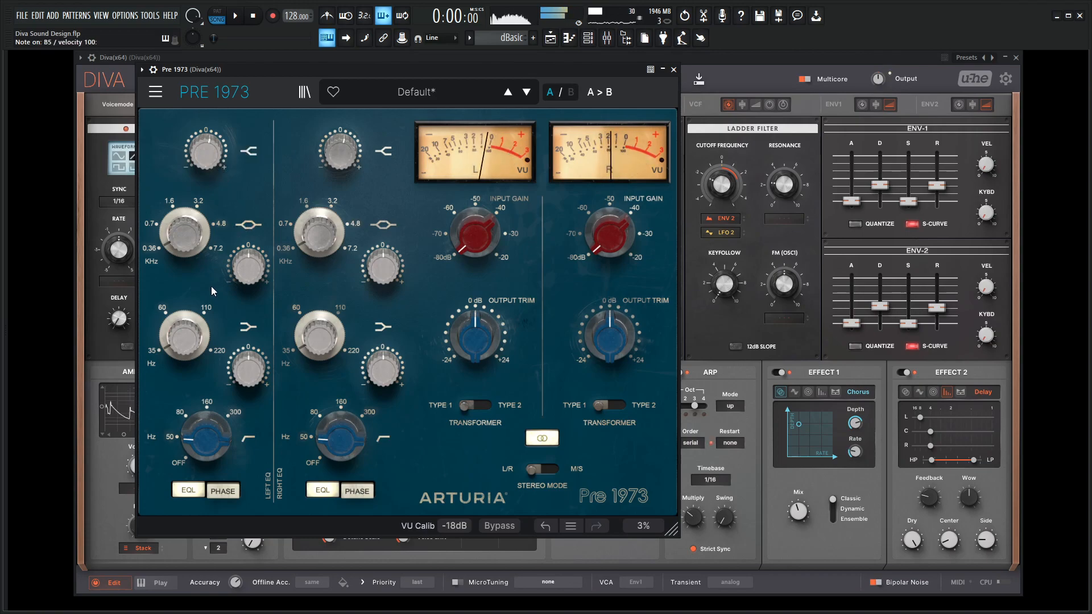
pyautogui.moveTo(182, 338); pyautogui.dragTo(188, 327)
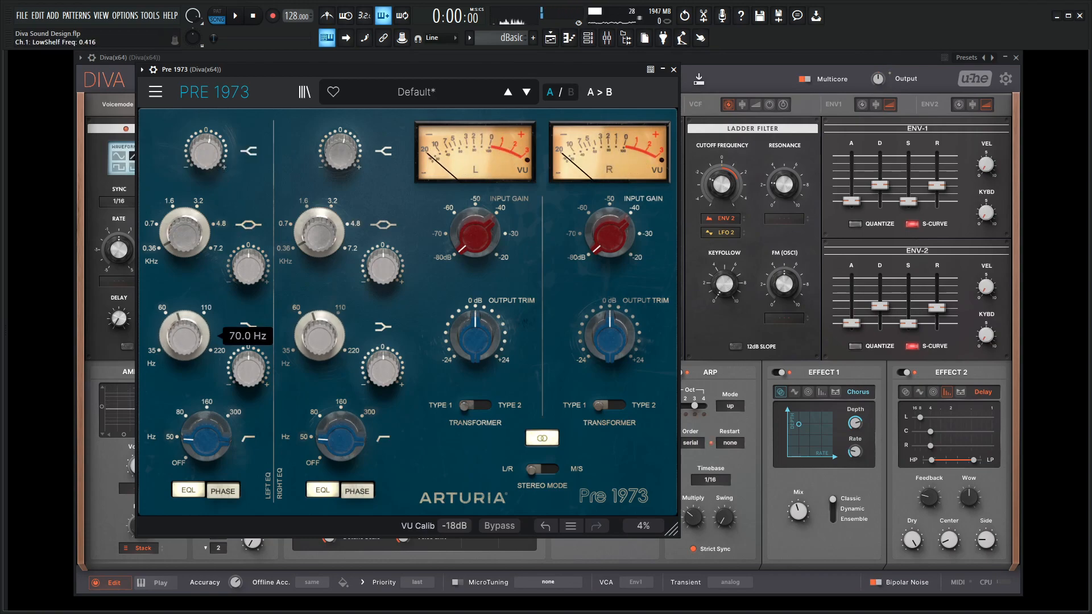
pyautogui.moveTo(182, 338); pyautogui.dragTo(182, 314)
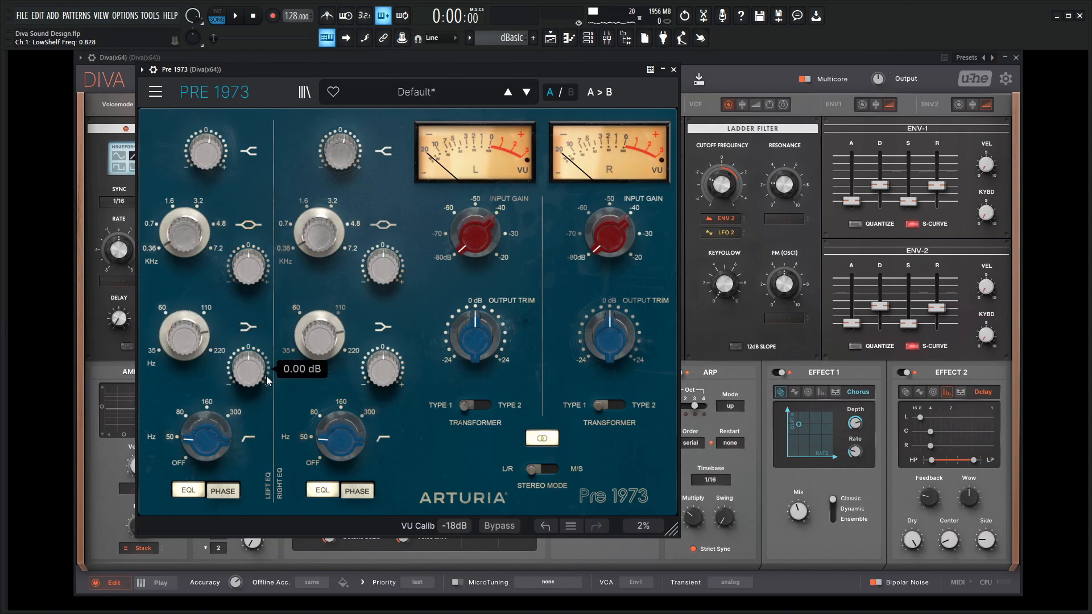
pyautogui.moveTo(245, 369); pyautogui.dragTo(246, 376)
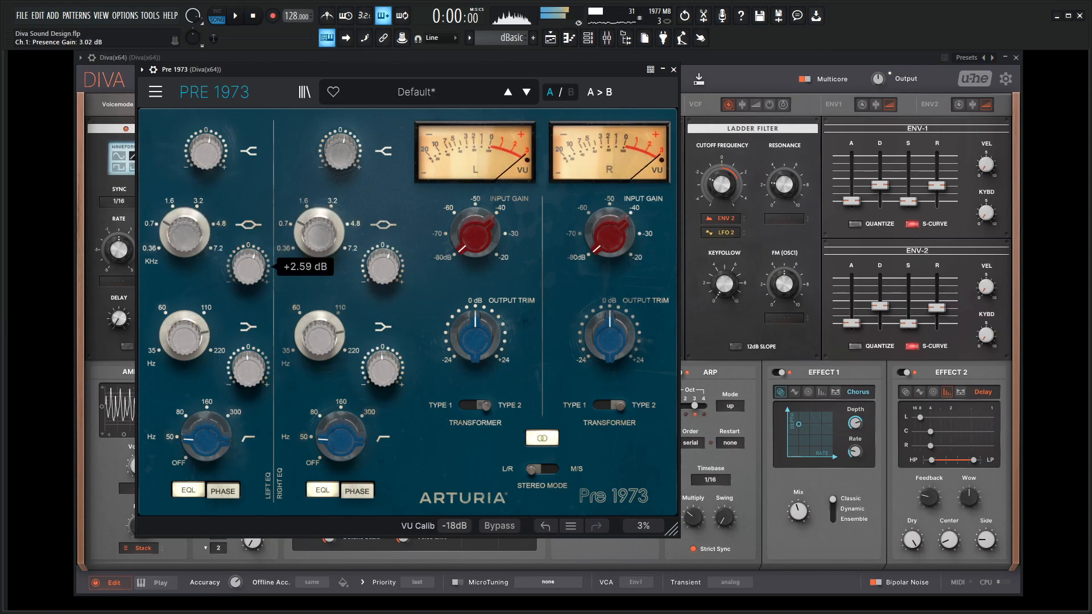
# Step: Boost the left channel's presence band by about 3 dB
pyautogui.moveTo(183, 230); pyautogui.dragTo(188, 216)
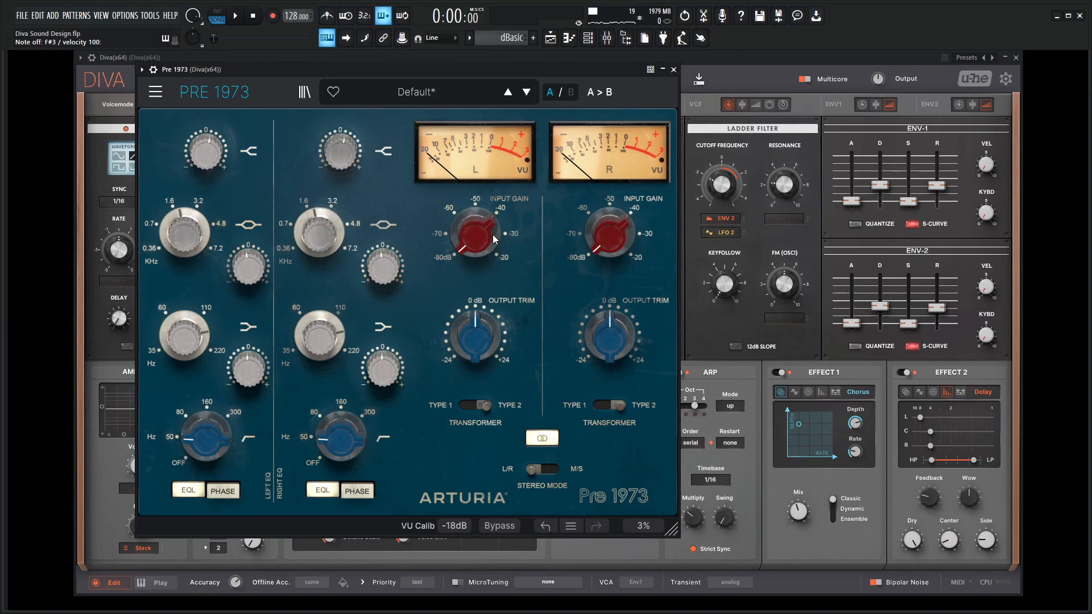
pyautogui.moveTo(511, 212)
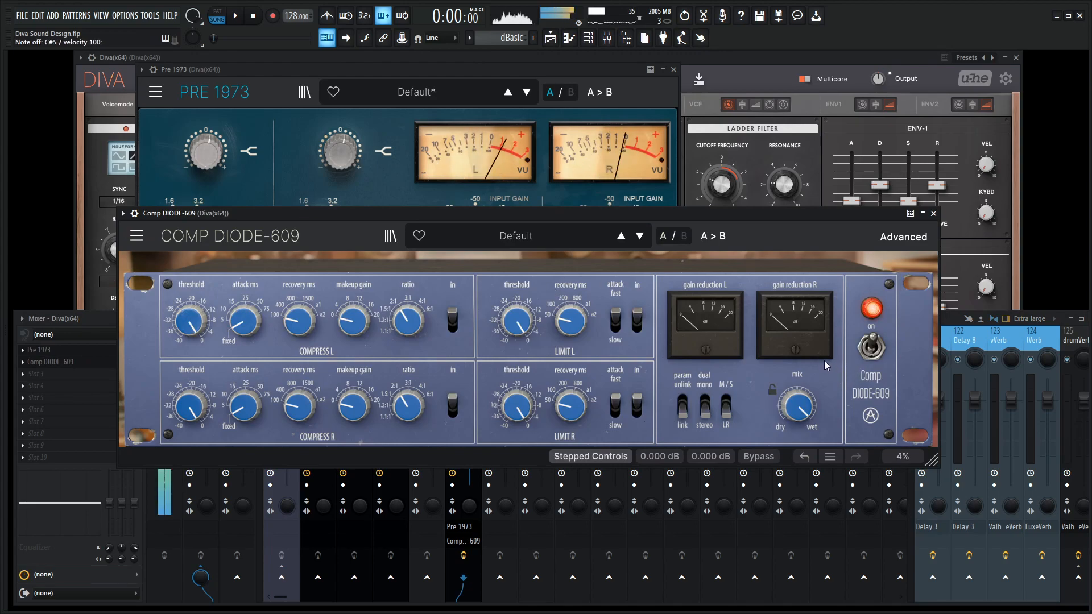
# Step: Lower the Comp Diode-609 left threshold to about -14.0 dBm and fine-tune the compression
pyautogui.moveTo(407, 319); pyautogui.dragTo(407, 309)
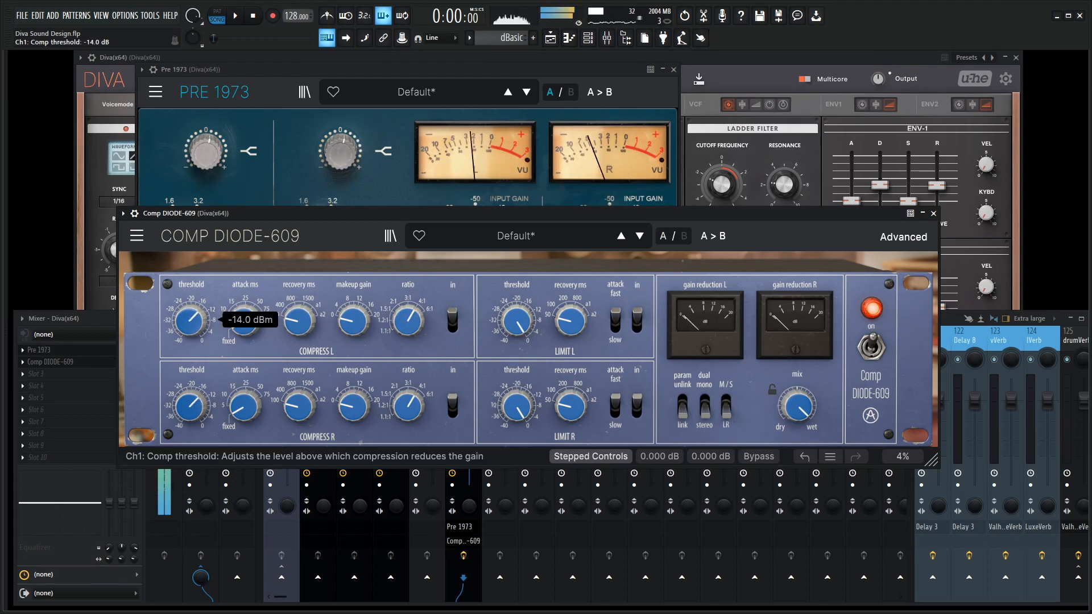
pyautogui.moveTo(189, 317); pyautogui.dragTo(189, 331)
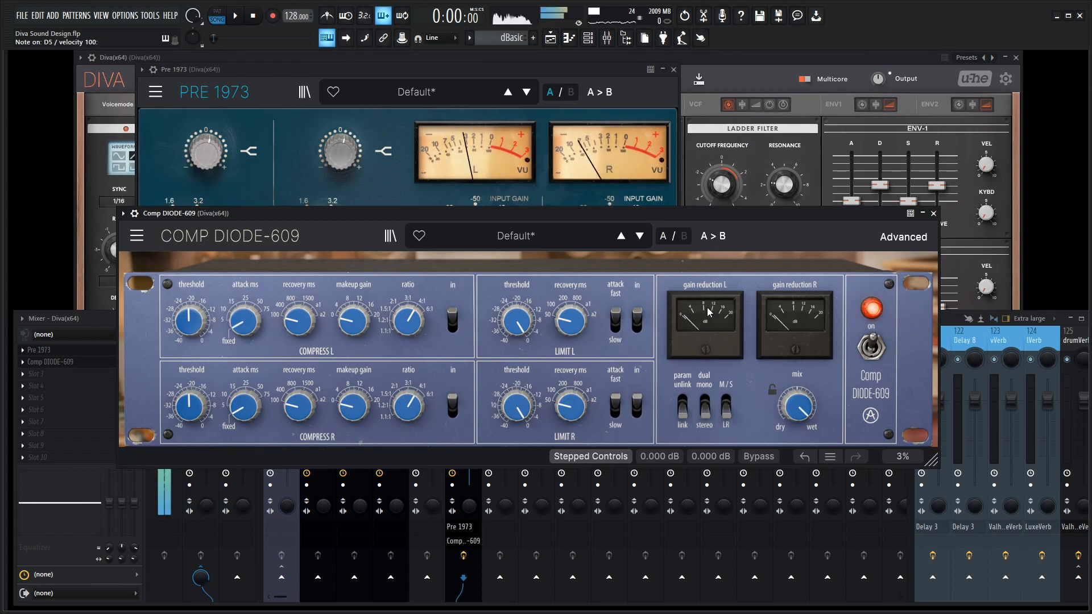
pyautogui.moveTo(243, 321); pyautogui.dragTo(243, 314)
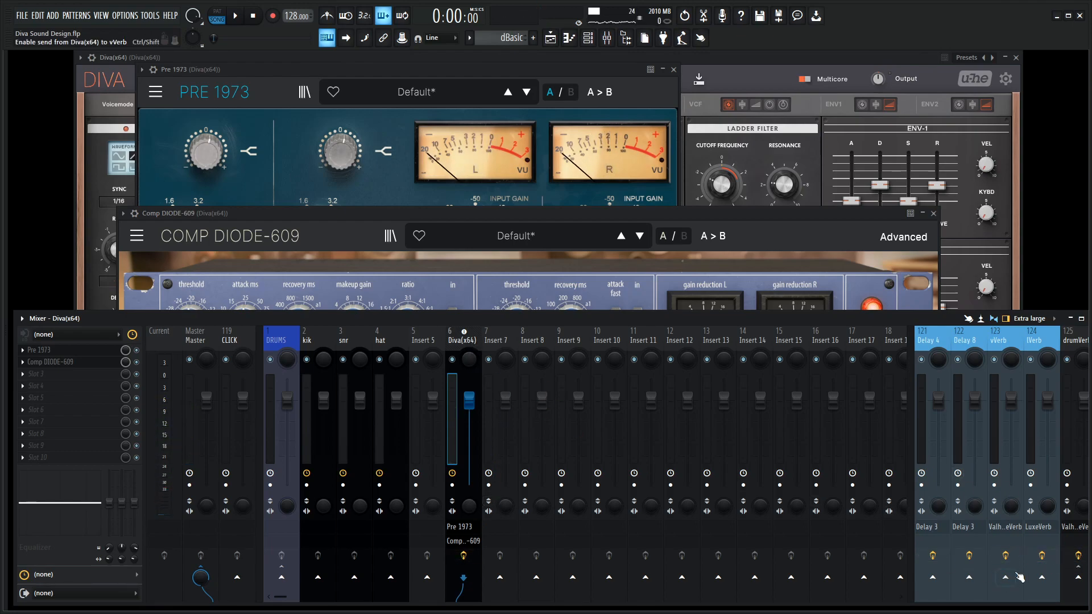
# Step: Route Diva to the vVerb return and set its ValhallaVintageVerb to Dirty Plate mode
pyautogui.click(1003, 577)
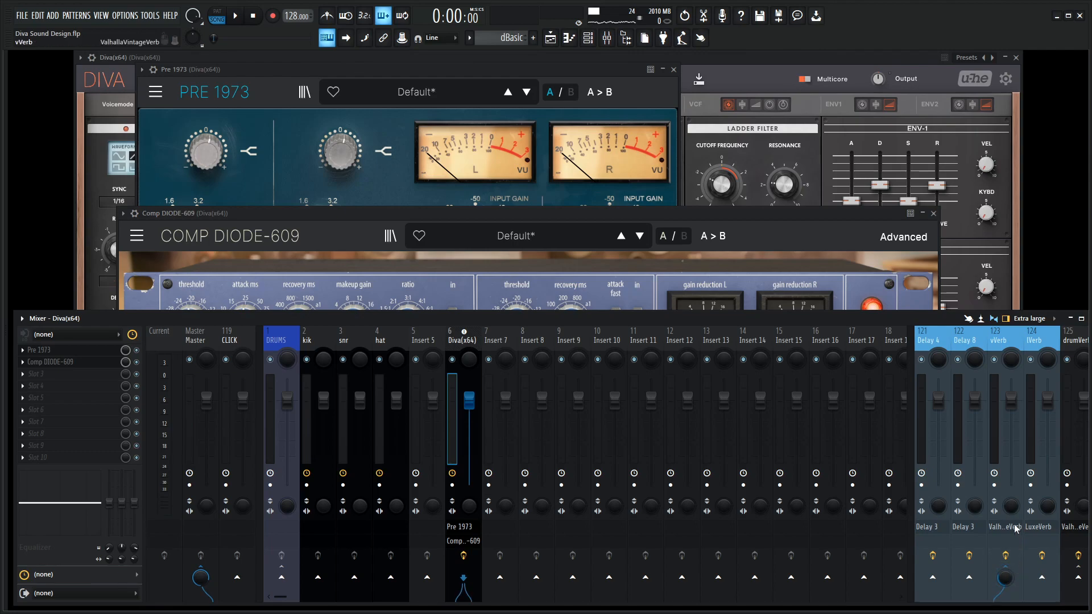
pyautogui.click(995, 331)
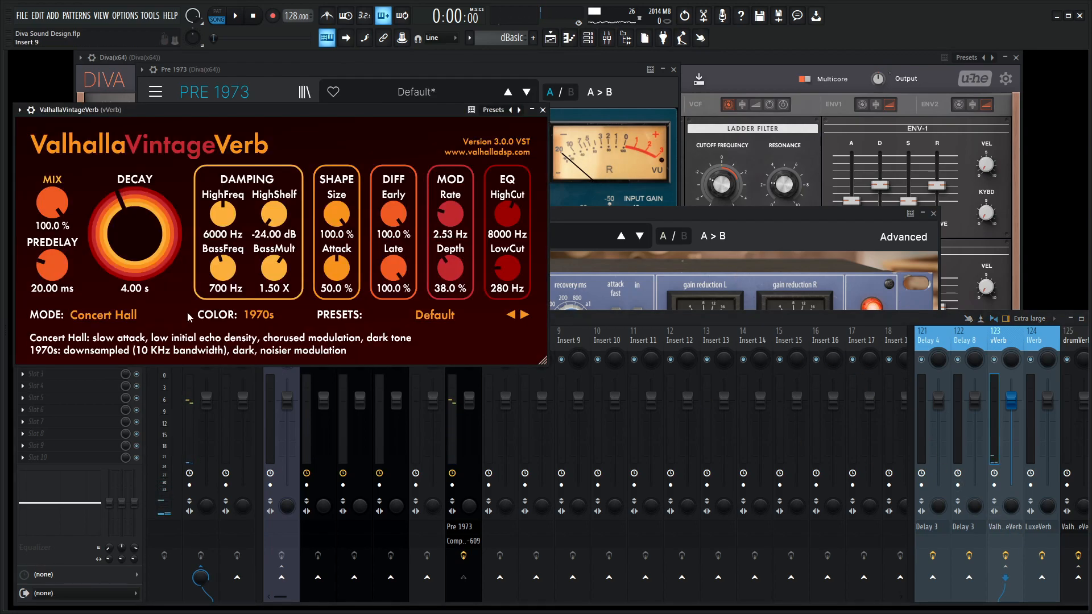
pyautogui.click(104, 315)
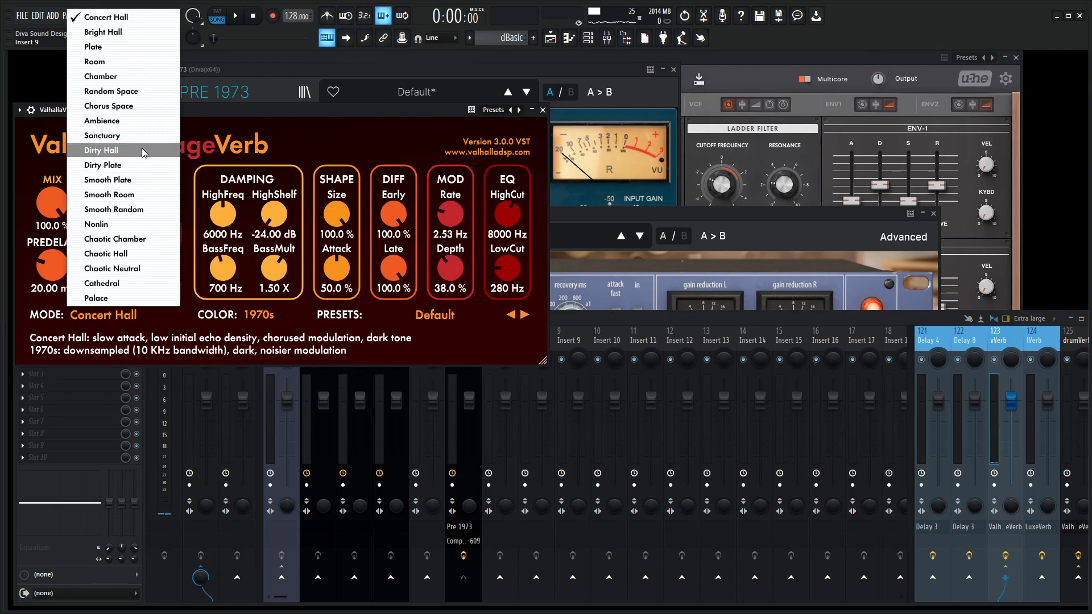
pyautogui.click(103, 165)
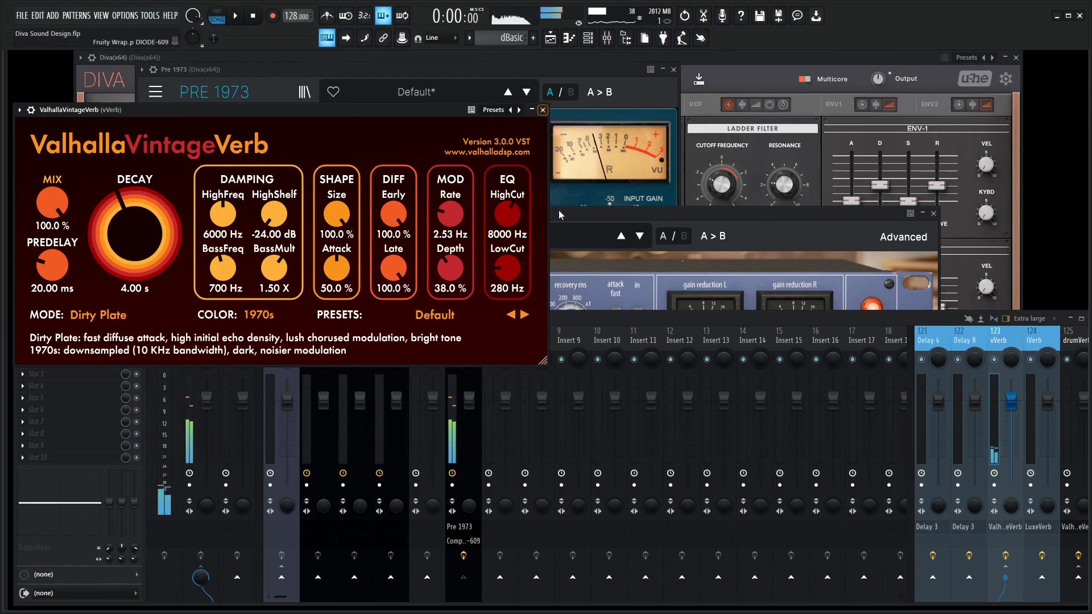
pyautogui.click(541, 109)
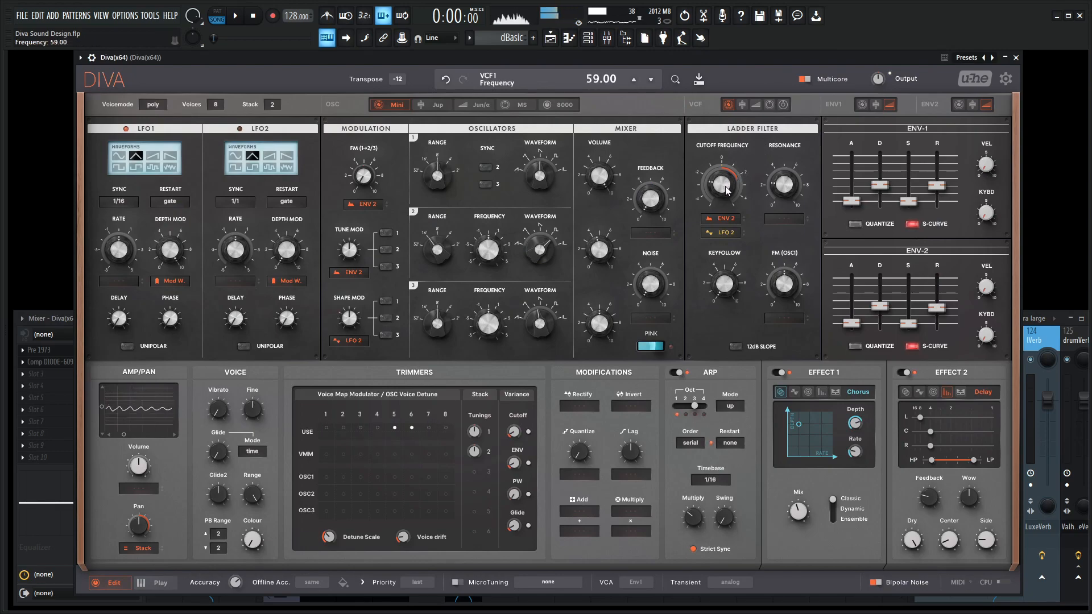
# Step: Sweep the Ladder filter cutoff down and back up to audition it
pyautogui.moveTo(722, 181); pyautogui.dragTo(722, 203)
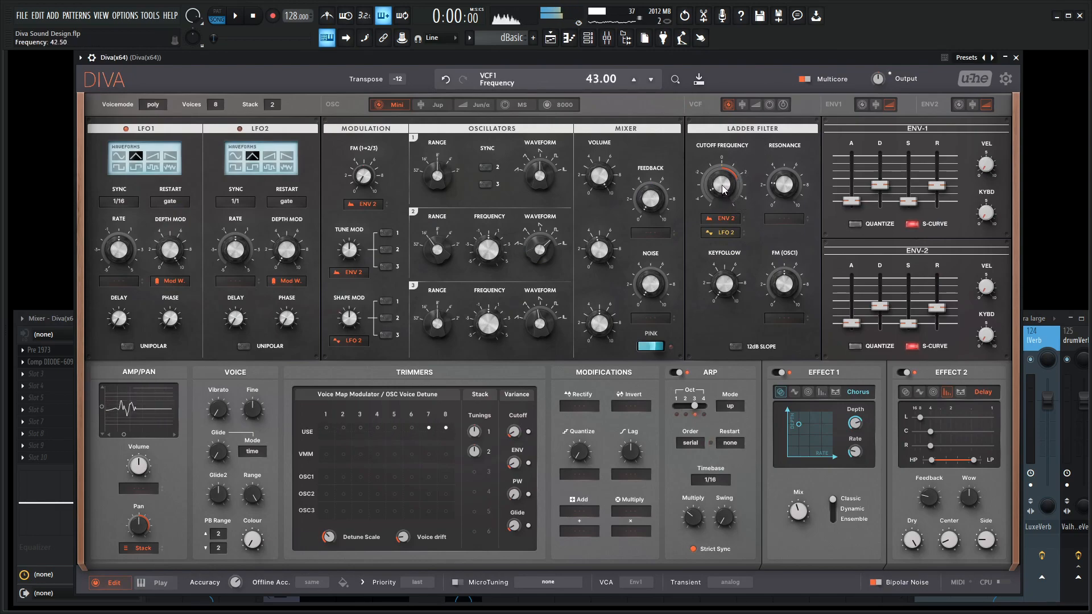
pyautogui.moveTo(721, 185); pyautogui.dragTo(720, 160)
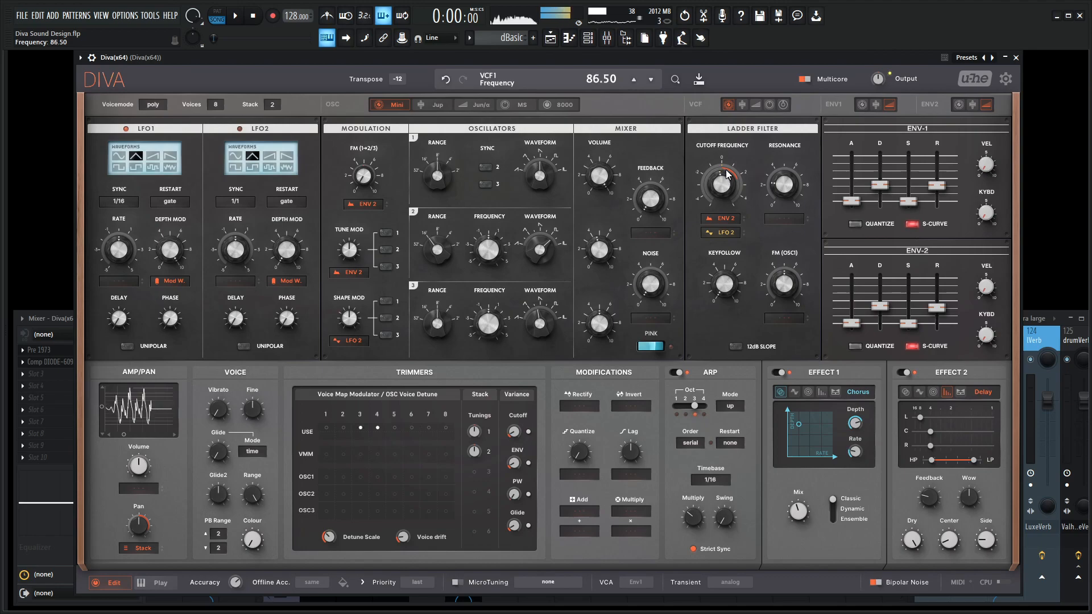
pyautogui.moveTo(722, 174); pyautogui.dragTo(722, 206)
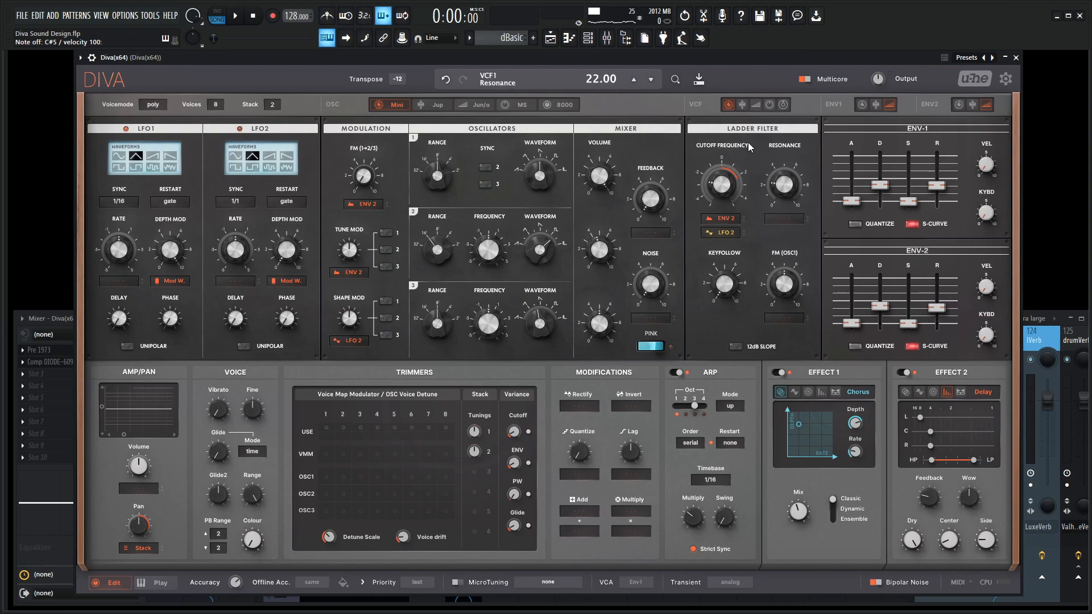
# Step: Switch to the Cascade VCF model and raise its cutoff to about 80.5
pyautogui.click(740, 105)
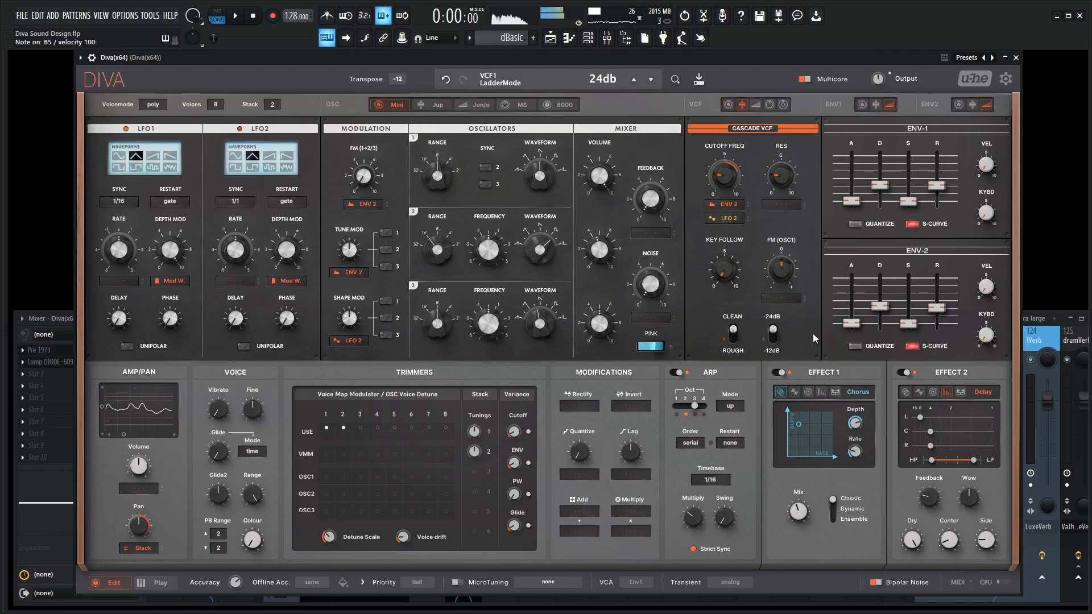
pyautogui.moveTo(724, 174); pyautogui.dragTo(725, 167)
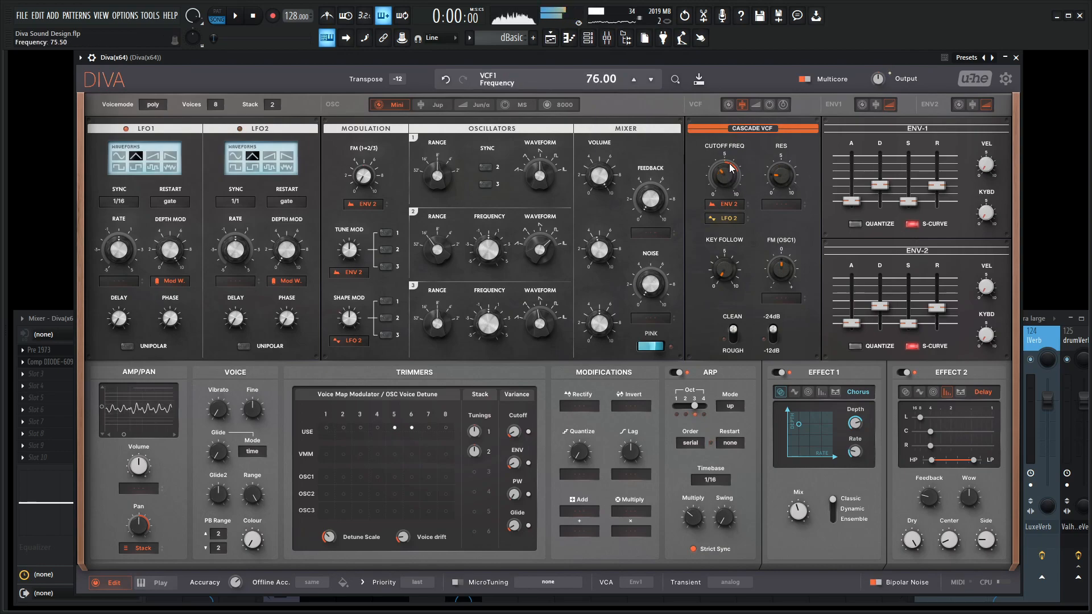
pyautogui.moveTo(723, 174); pyautogui.dragTo(724, 167)
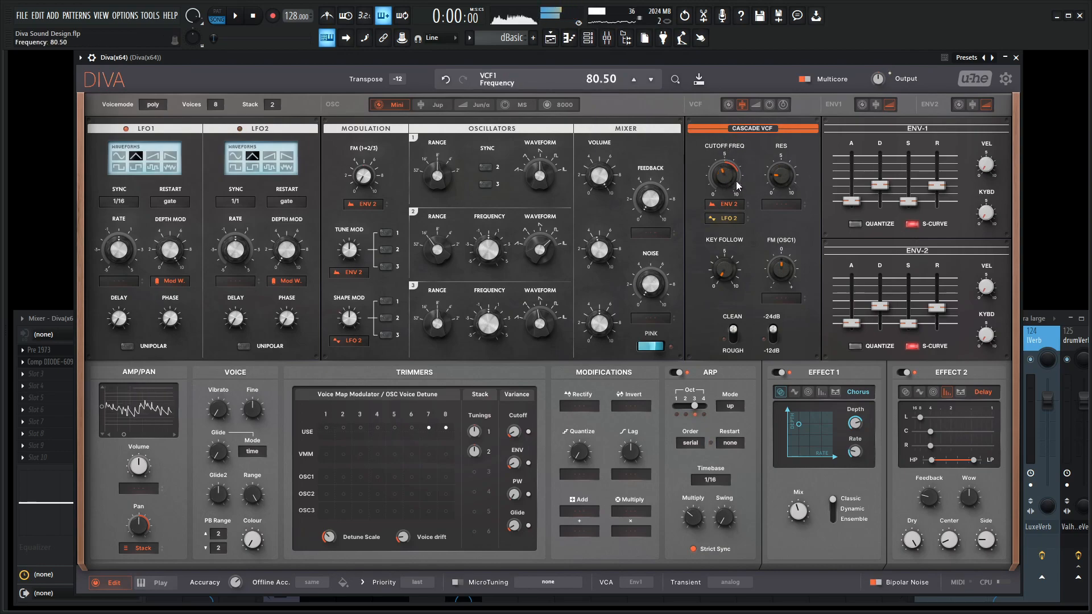
pyautogui.moveTo(780, 174); pyautogui.dragTo(780, 181)
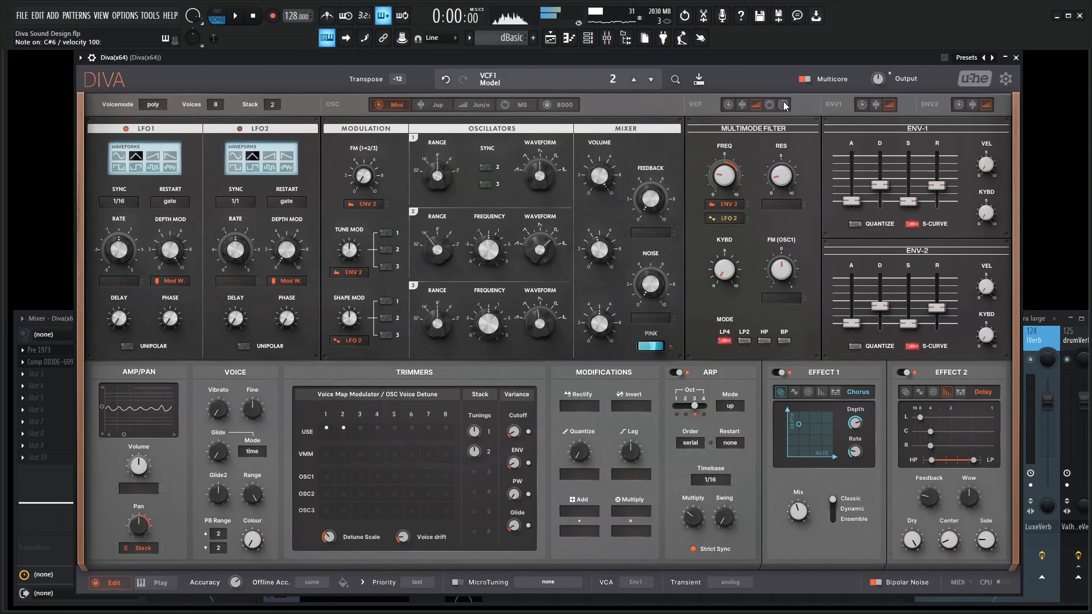
# Step: Audition the Uhbie and Bite filter models, then return to Cascade with cutoff around 44.5
pyautogui.click(783, 104)
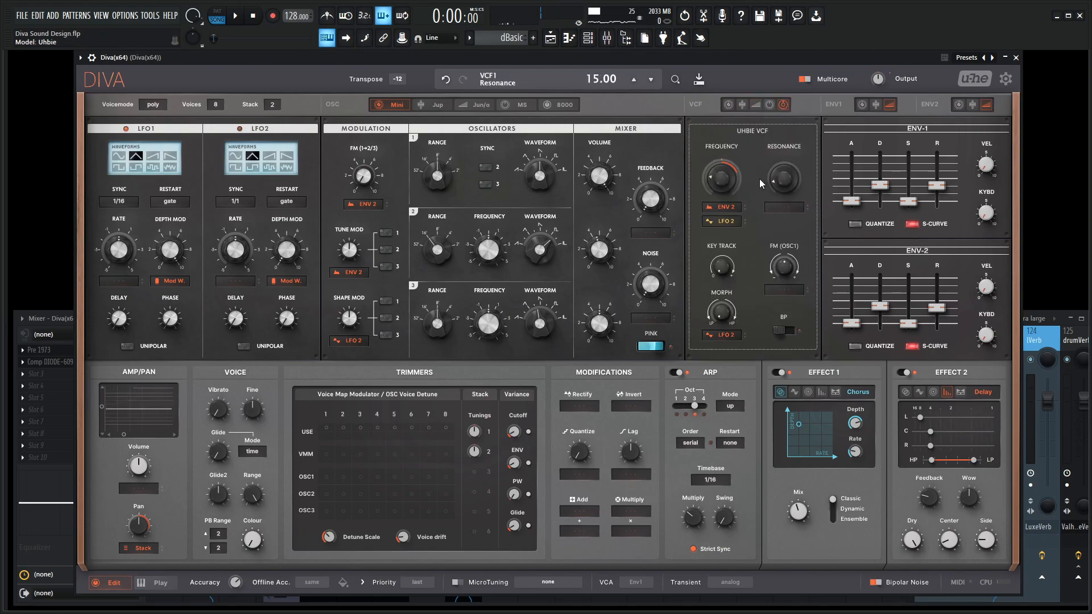
pyautogui.moveTo(721, 175); pyautogui.dragTo(724, 160)
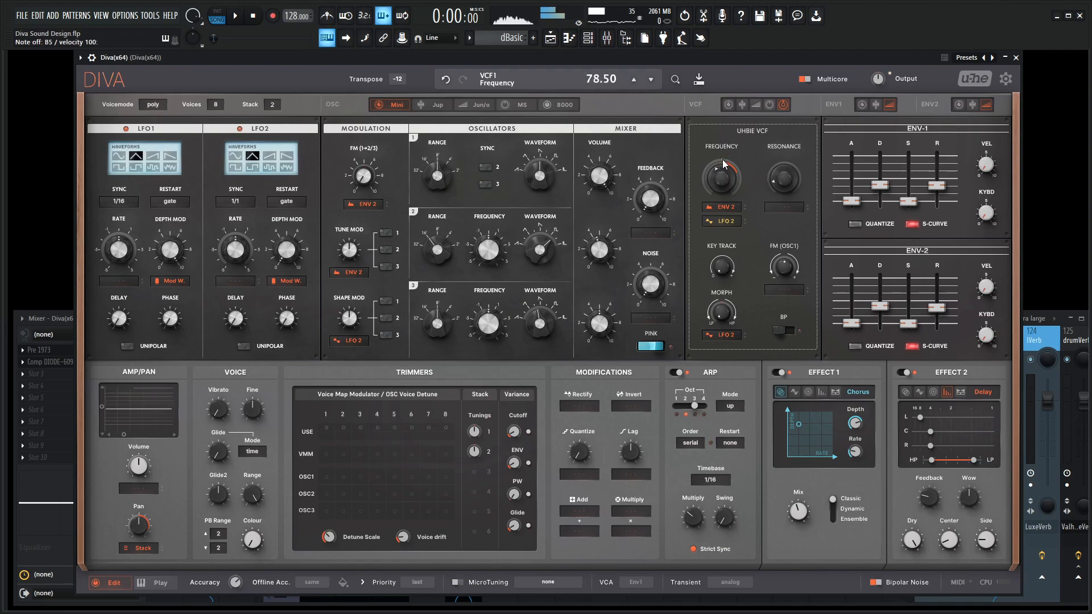
pyautogui.click(234, 14)
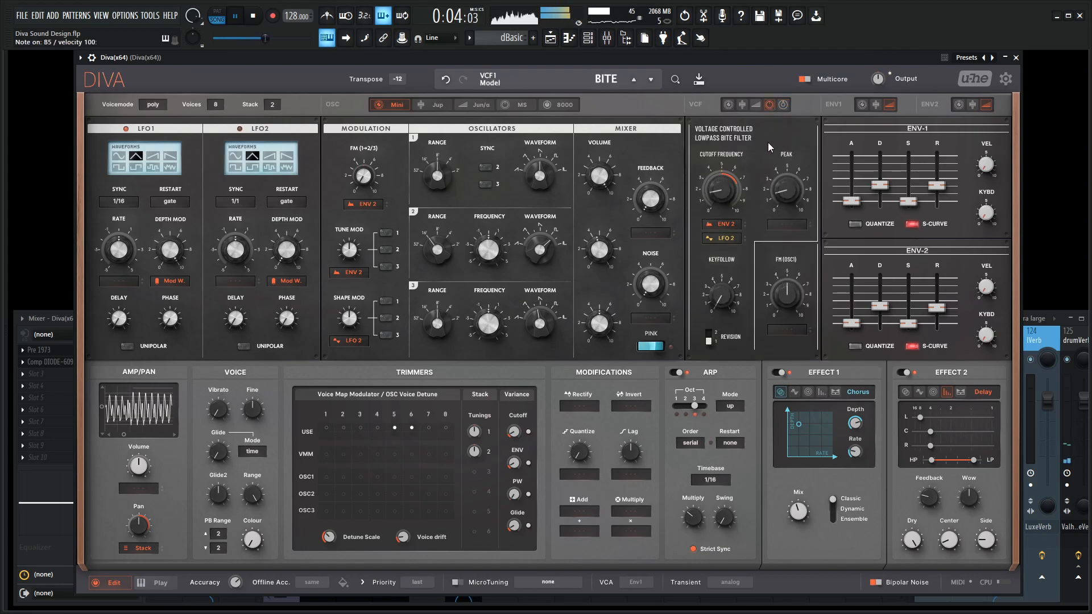
pyautogui.moveTo(720, 187); pyautogui.dragTo(721, 168)
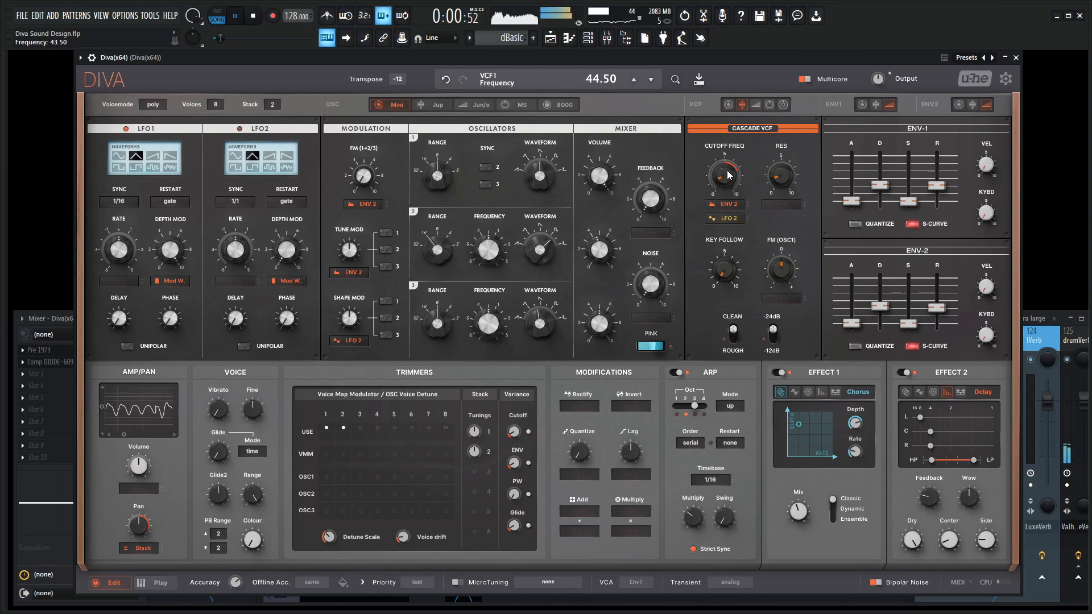
pyautogui.moveTo(725, 175); pyautogui.dragTo(724, 164)
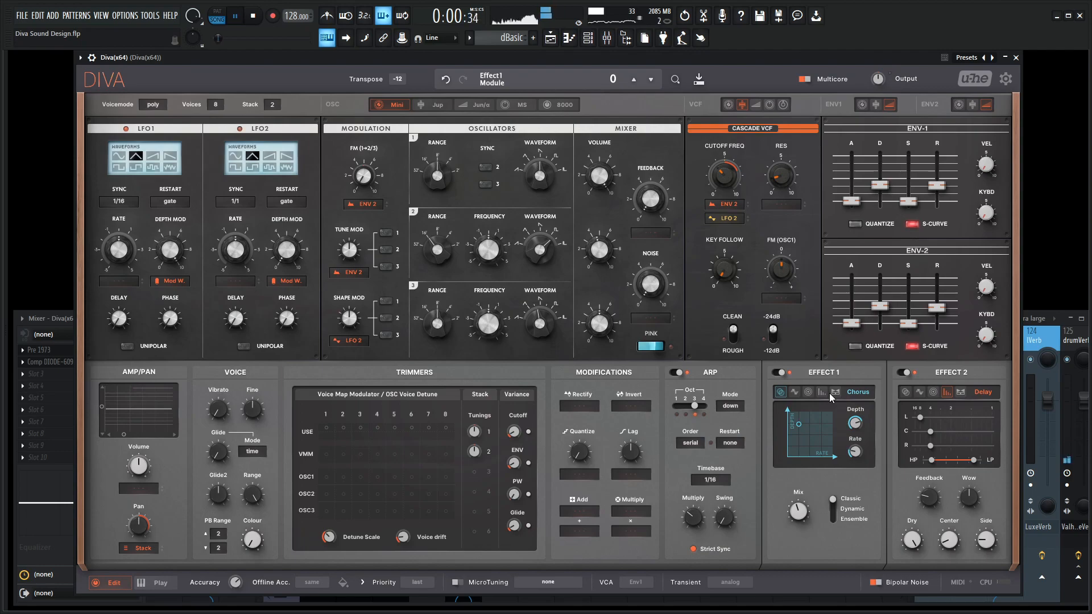
# Step: Set the arpeggiator direction to down and adjust the filter cutoff
pyautogui.moveTo(722, 175); pyautogui.dragTo(728, 194)
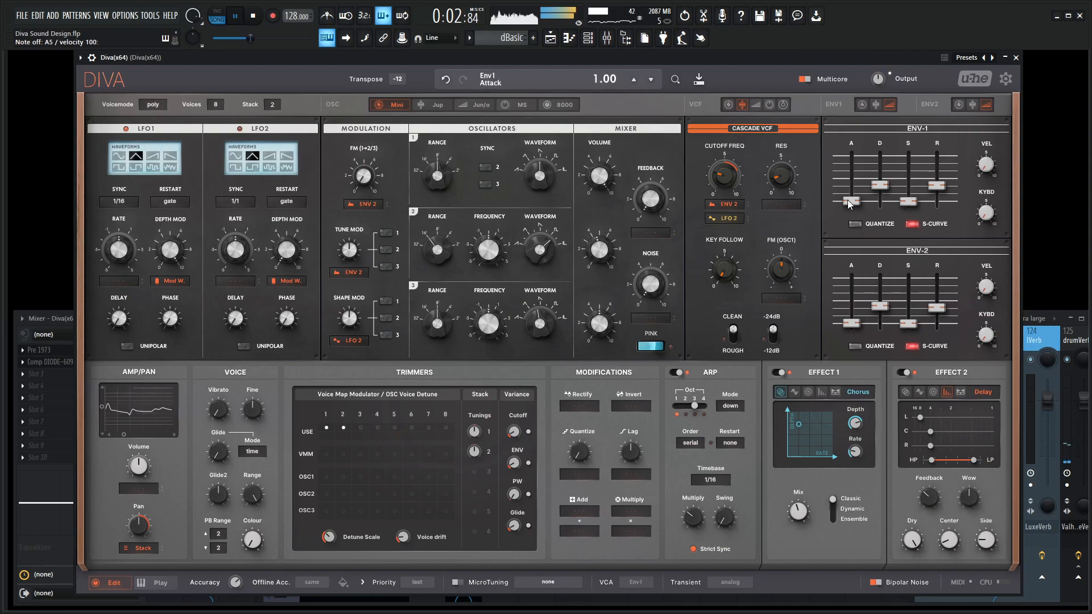
pyautogui.click(728, 105)
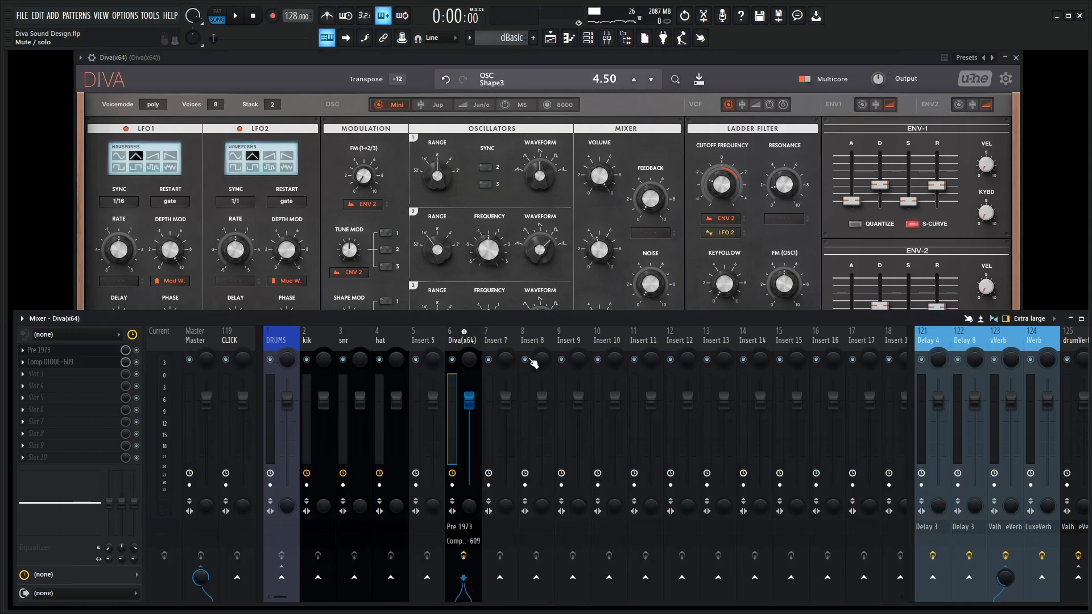
pyautogui.moveTo(528, 364)
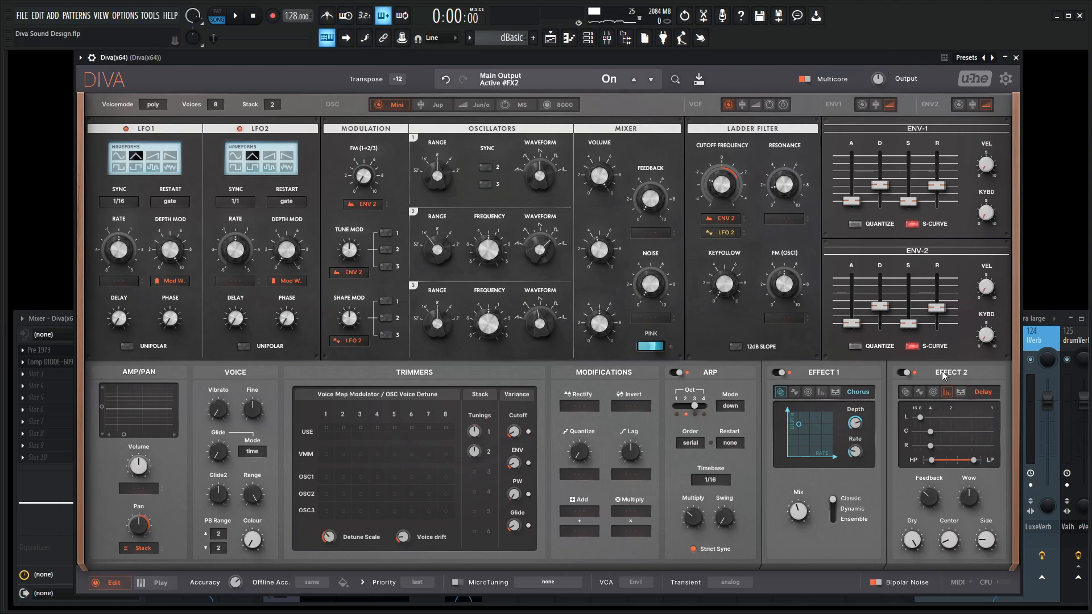
# Step: Check the Effect 2 toggle with the Ladder filter back in use
pyautogui.click(857, 392)
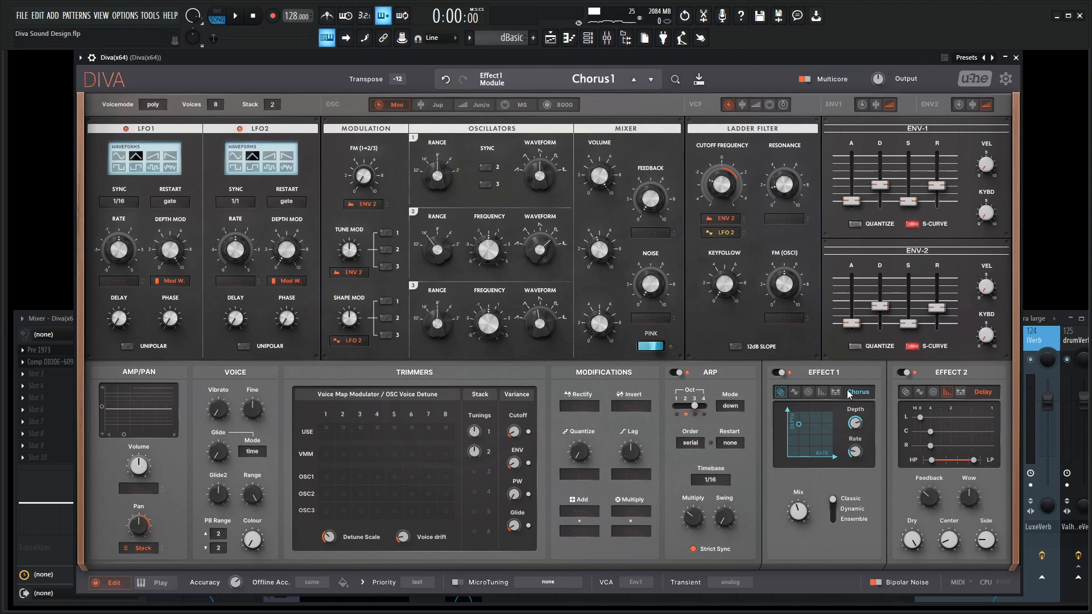